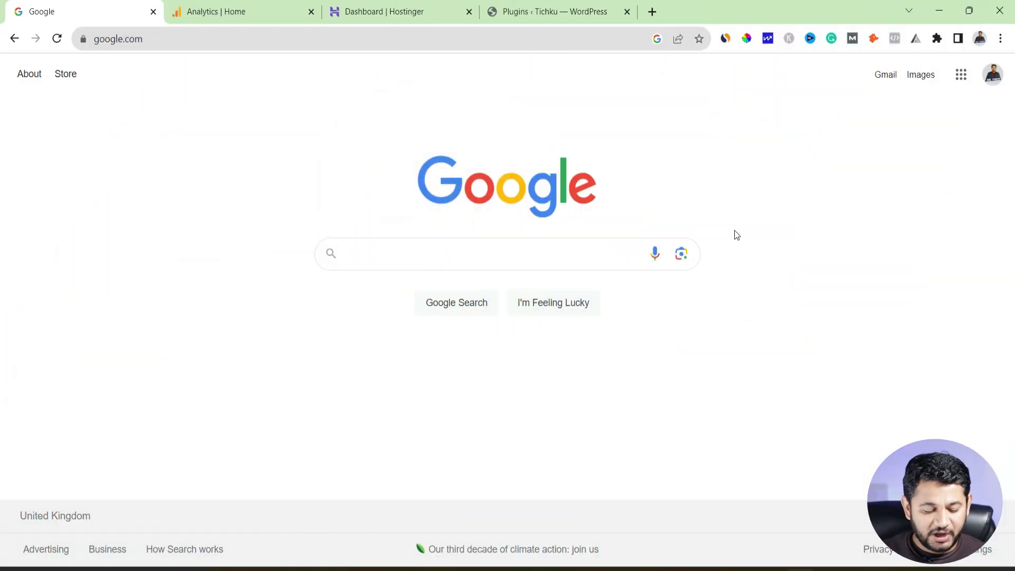
# - Search Google for 'google analytics' and open the Analytics Tools & Solutions overview page
pyautogui.write('google analytics')
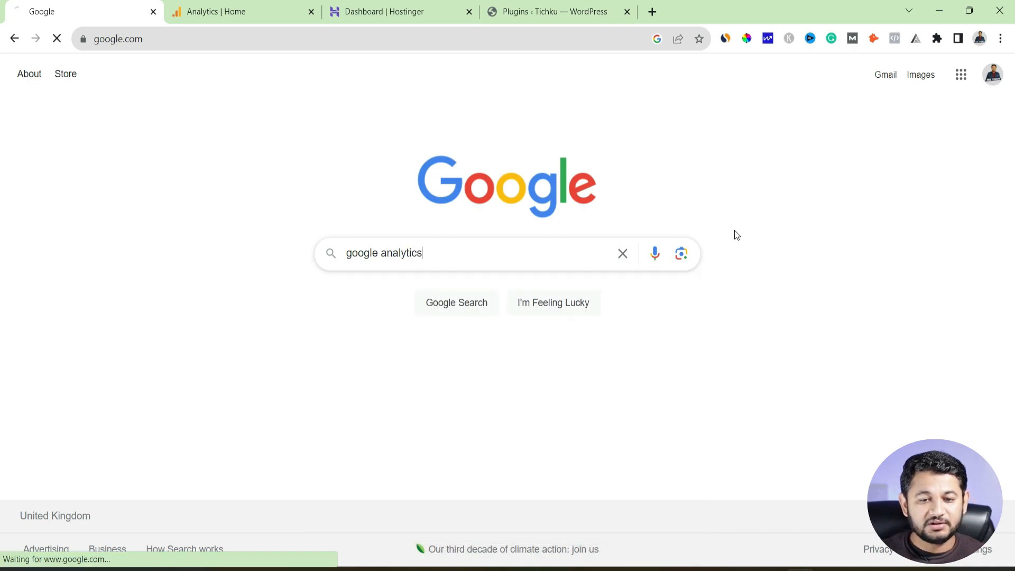
pyautogui.press('Enter')
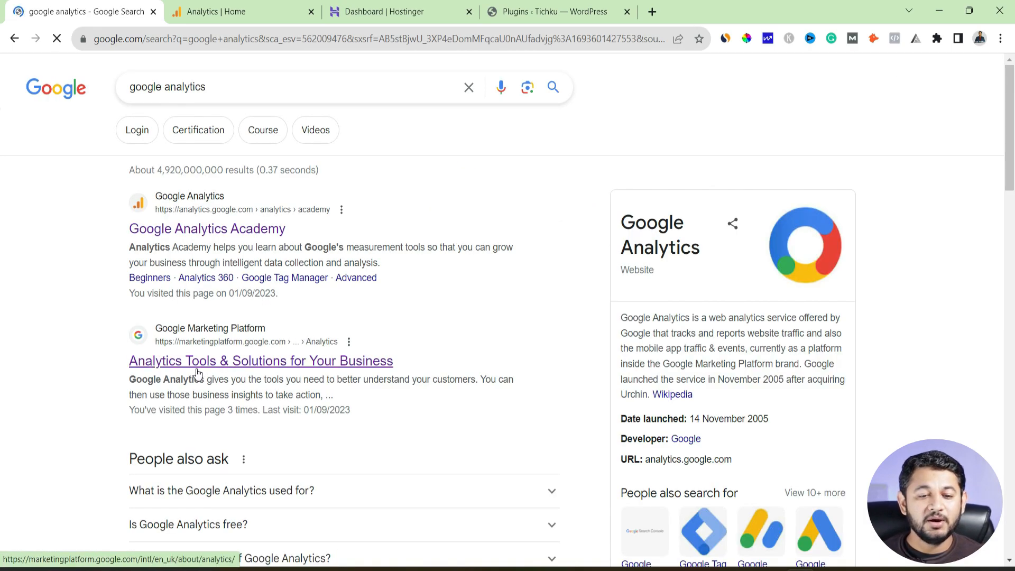
pyautogui.click(260, 361)
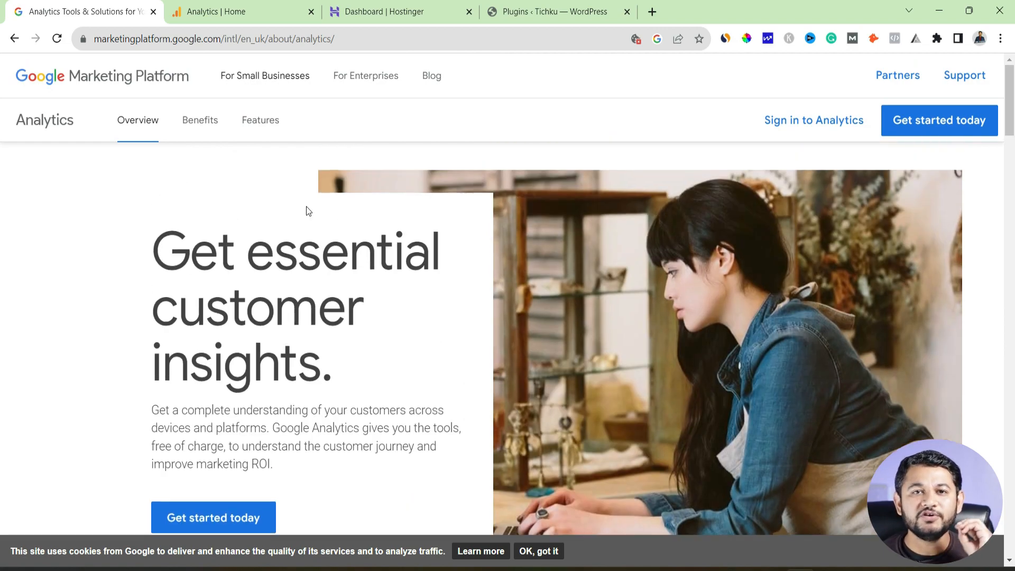
pyautogui.moveTo(307, 209)
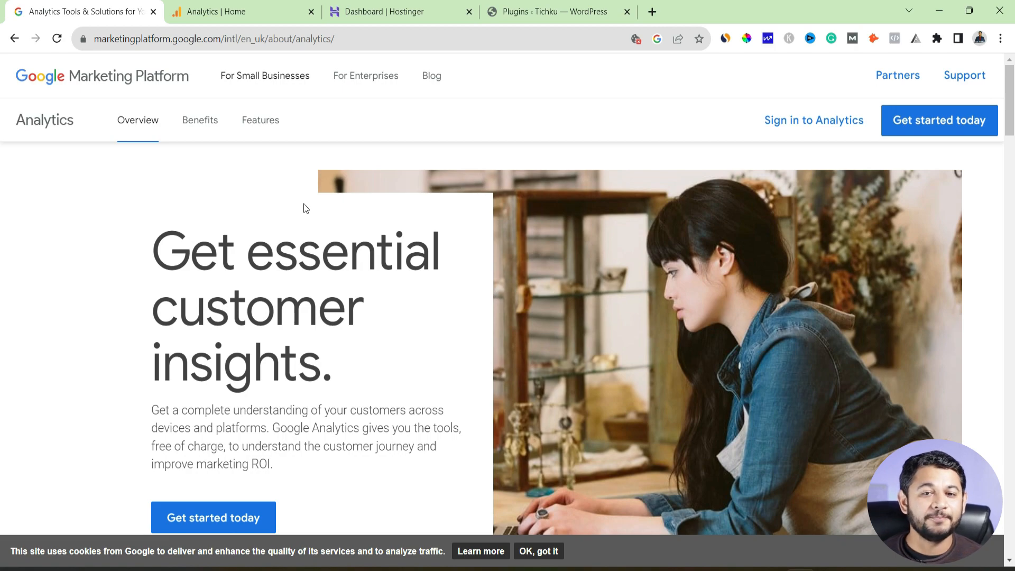
# - In Plugins > Add New, search 'site kit' and open More Details on Site Kit by Google
pyautogui.click(557, 11)
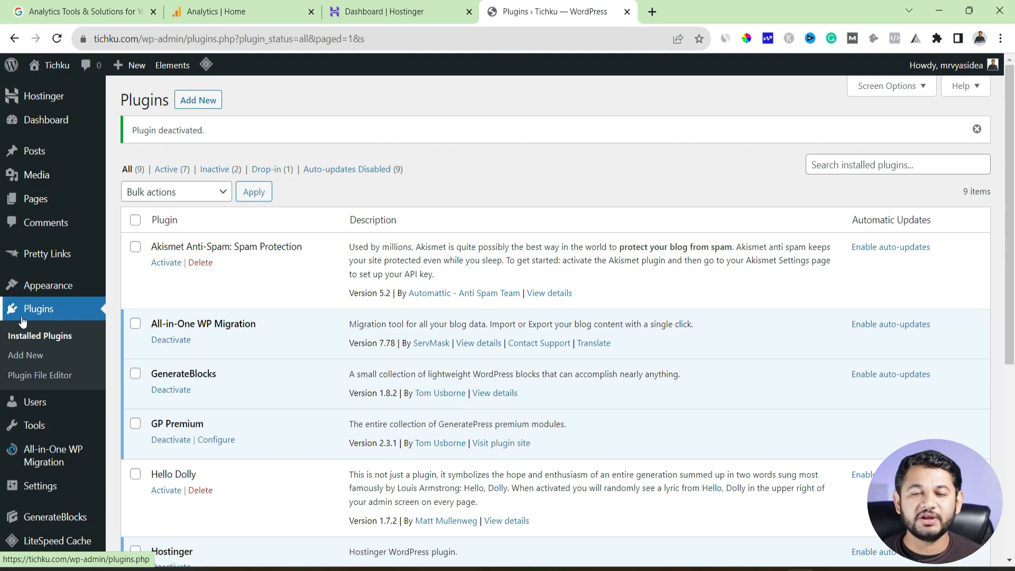
pyautogui.click(25, 355)
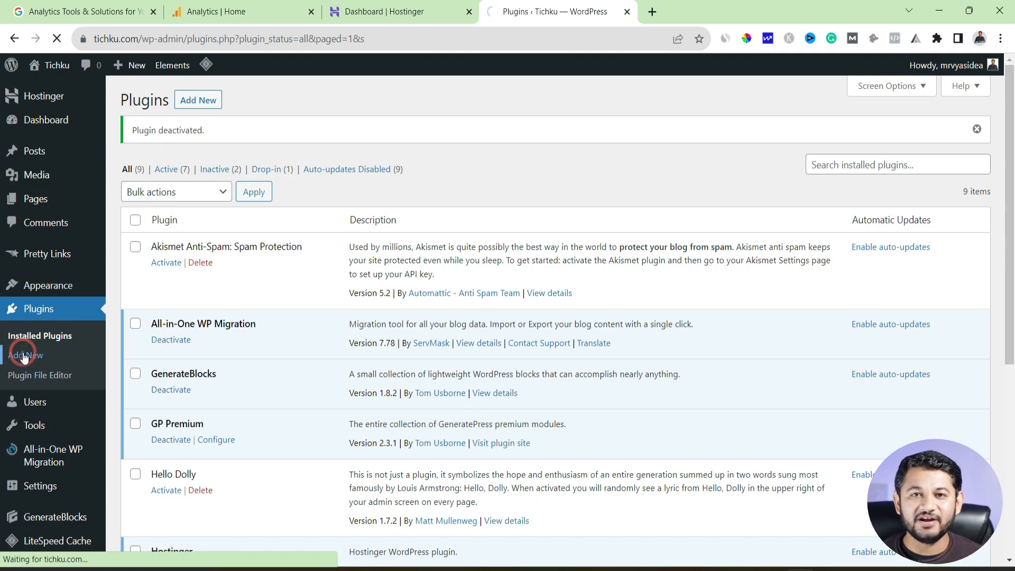
pyautogui.click(26, 355)
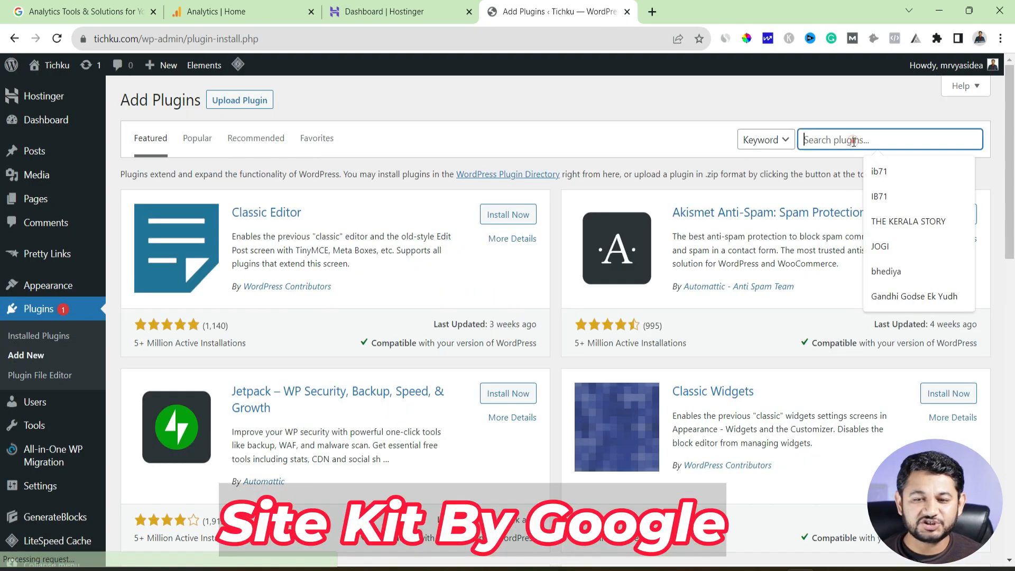
pyautogui.write('site kit')
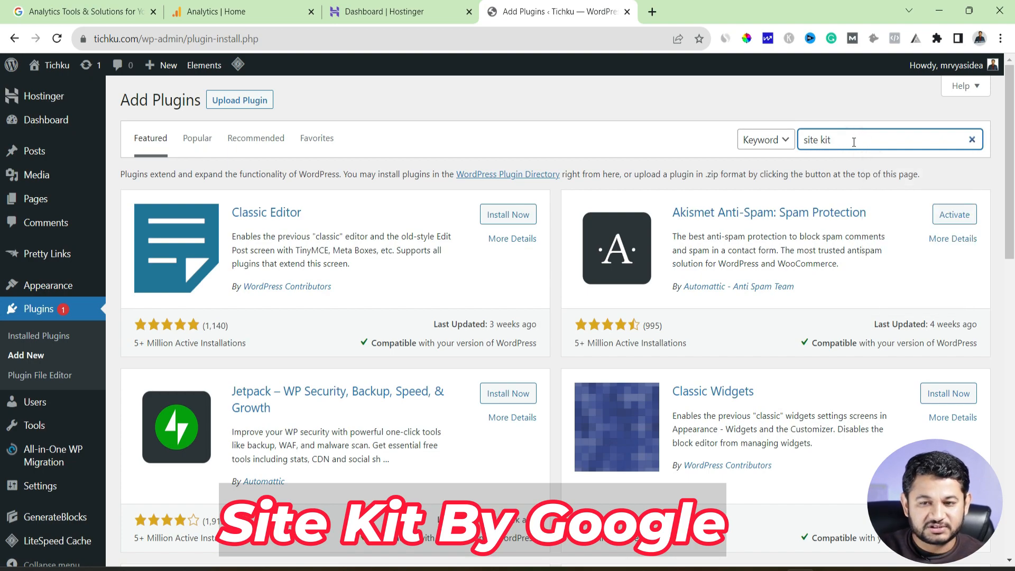
pyautogui.press('Enter')
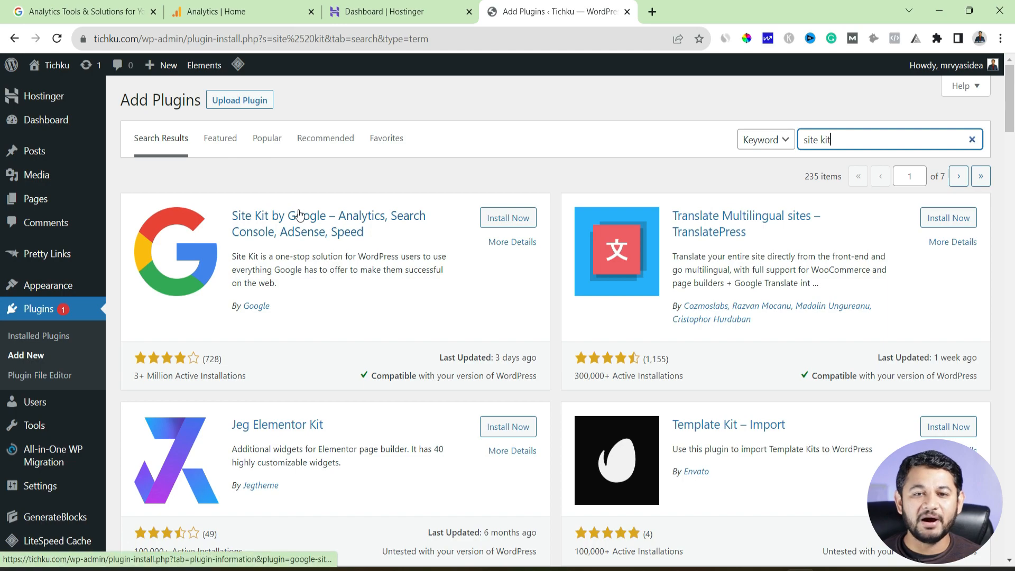
pyautogui.click(508, 218)
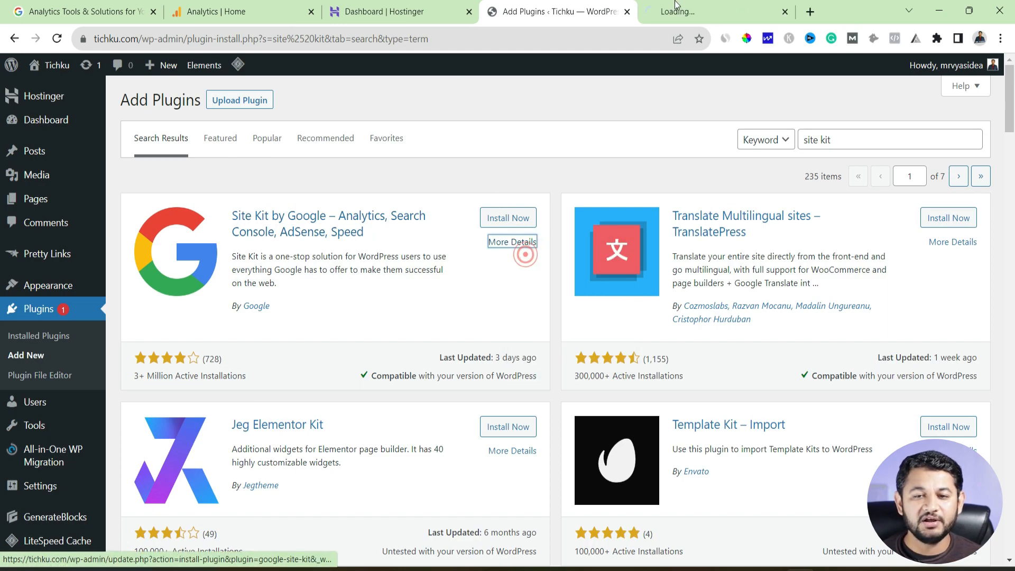
# - Read Site Kit's description, author and the Supported Google tools list on its details page
pyautogui.click(512, 241)
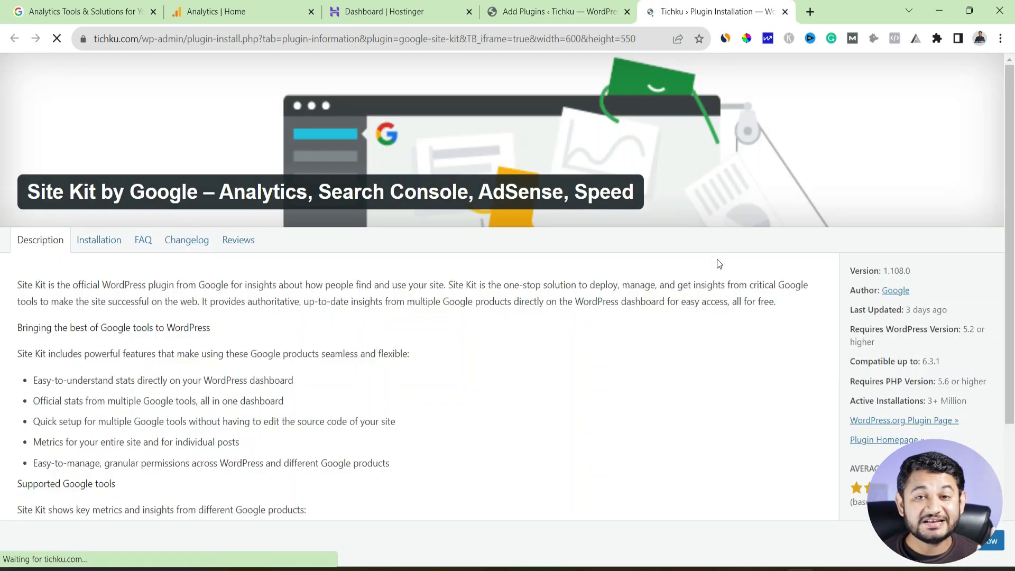
pyautogui.doubleClick(896, 290)
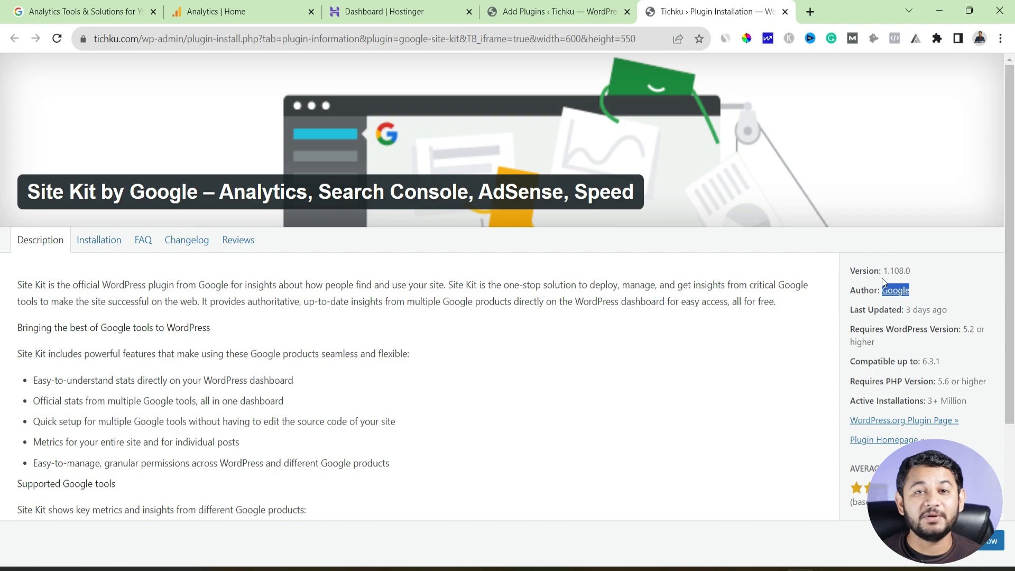
pyautogui.scroll(-3)
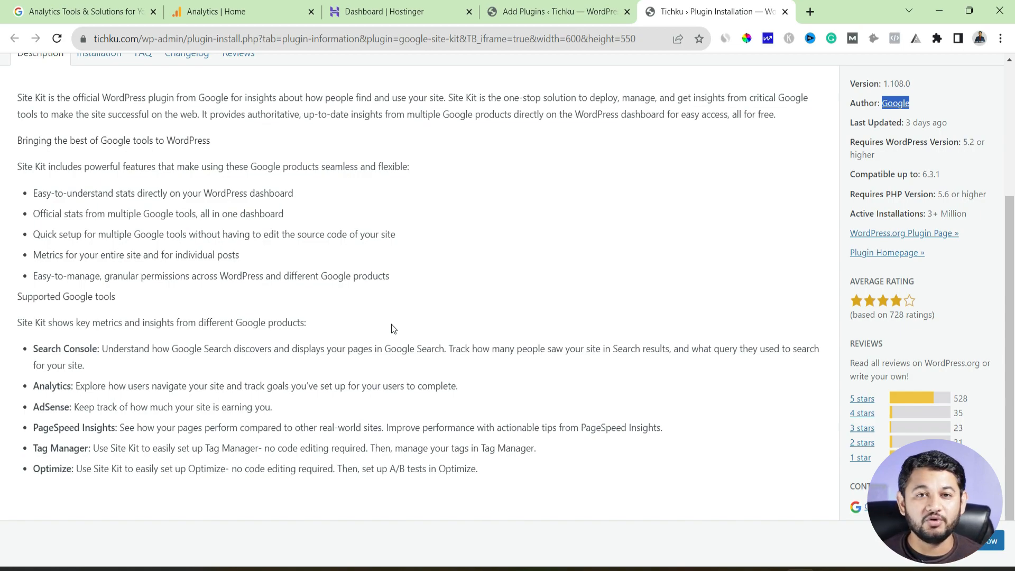
# - Back in Add Plugins, install Site Kit by Google and activate it
pyautogui.click(557, 12)
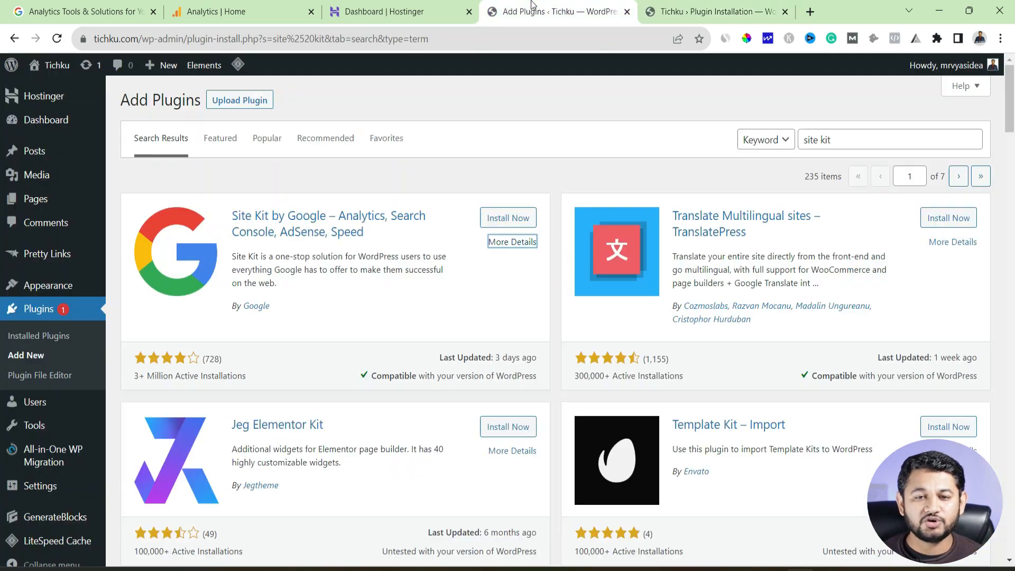
pyautogui.moveTo(162, 388)
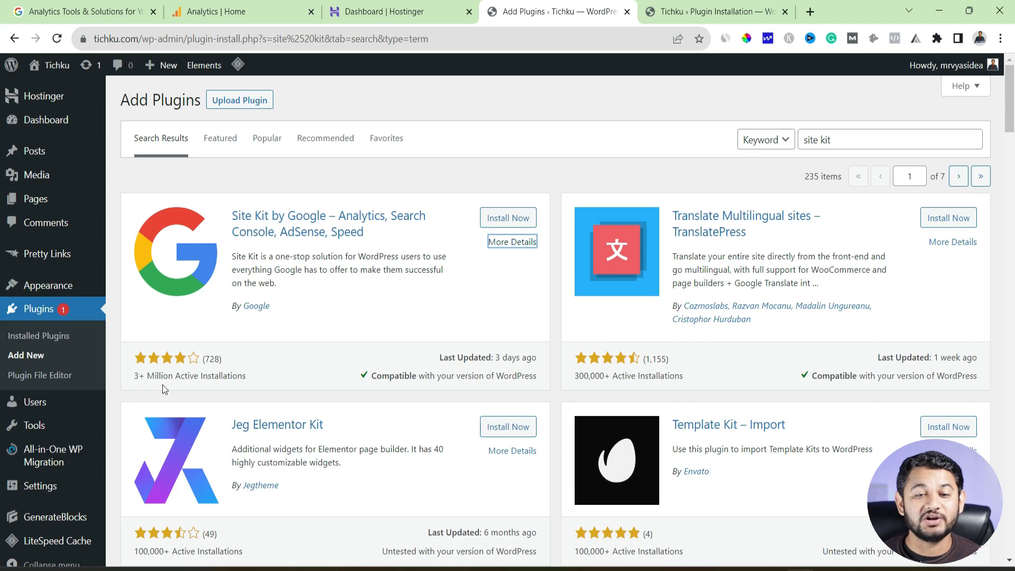
pyautogui.click(508, 218)
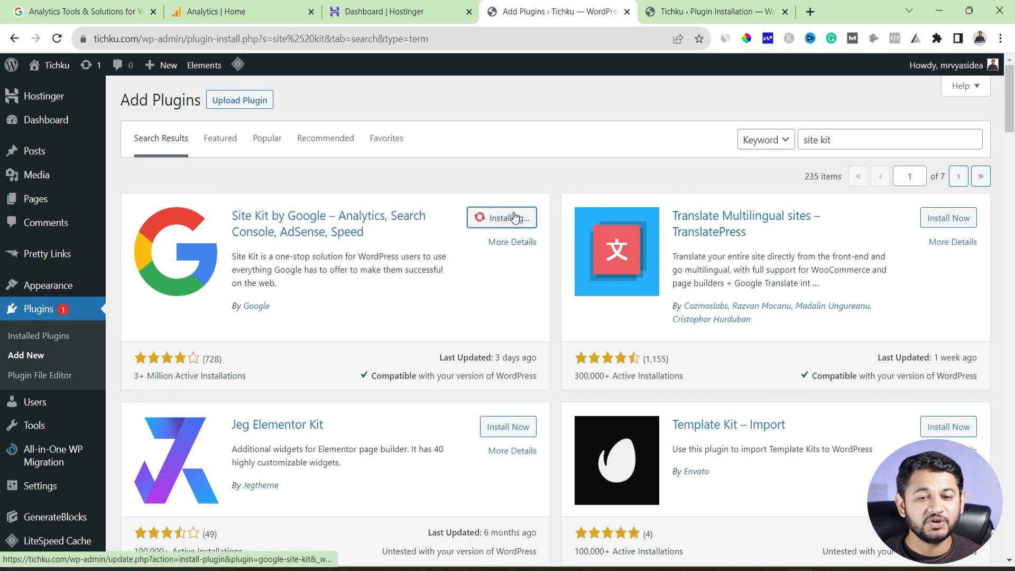
pyautogui.click(501, 218)
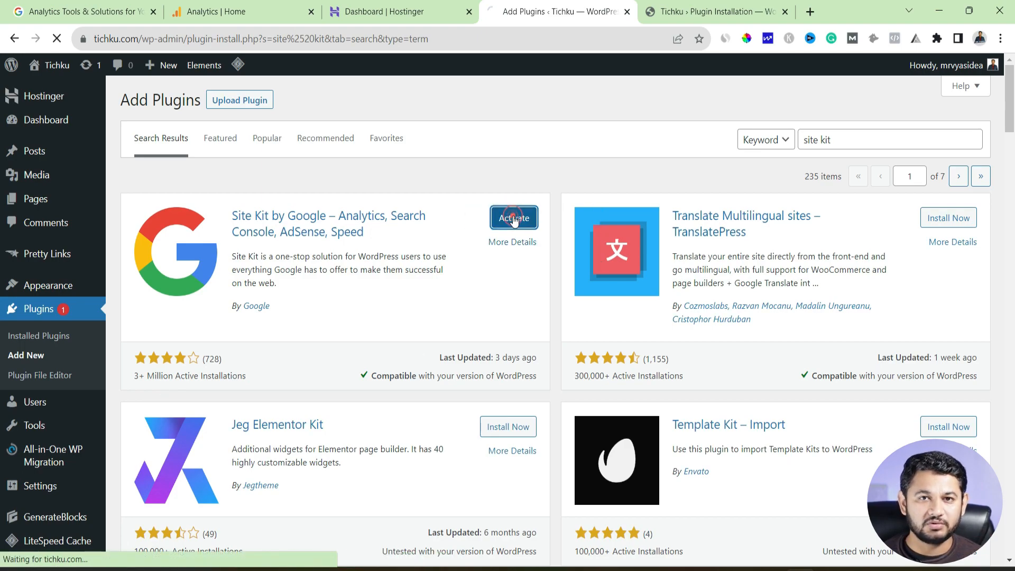
pyautogui.click(514, 218)
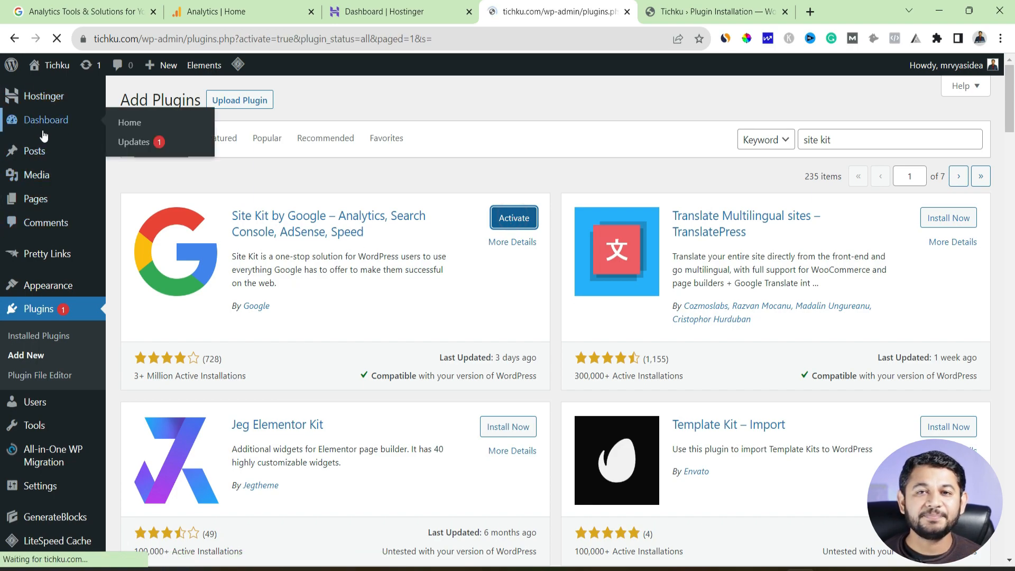
pyautogui.click(514, 218)
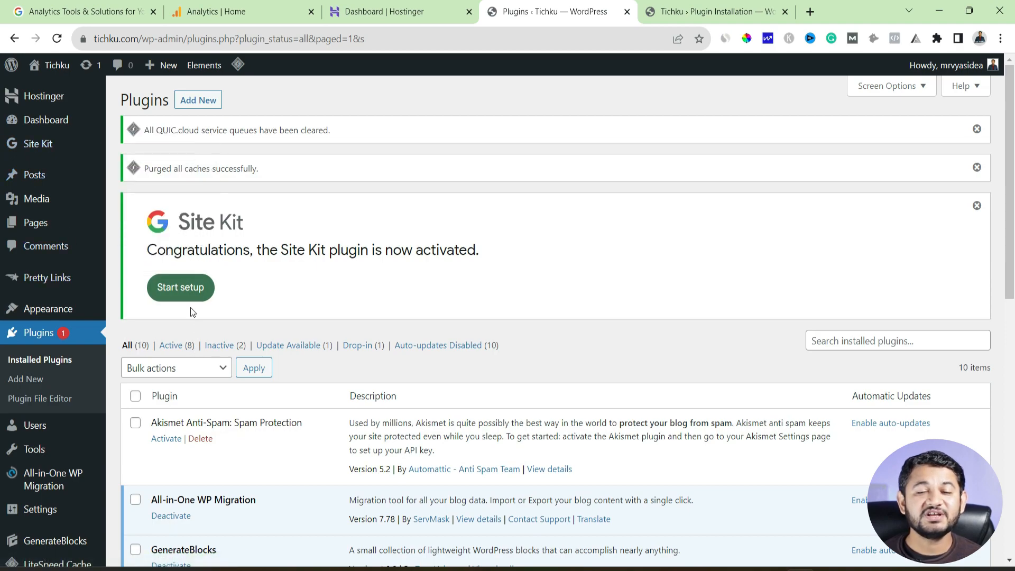
# - Start Site Kit setup, opt in to anonymous usage data and sign in with Google
pyautogui.click(180, 288)
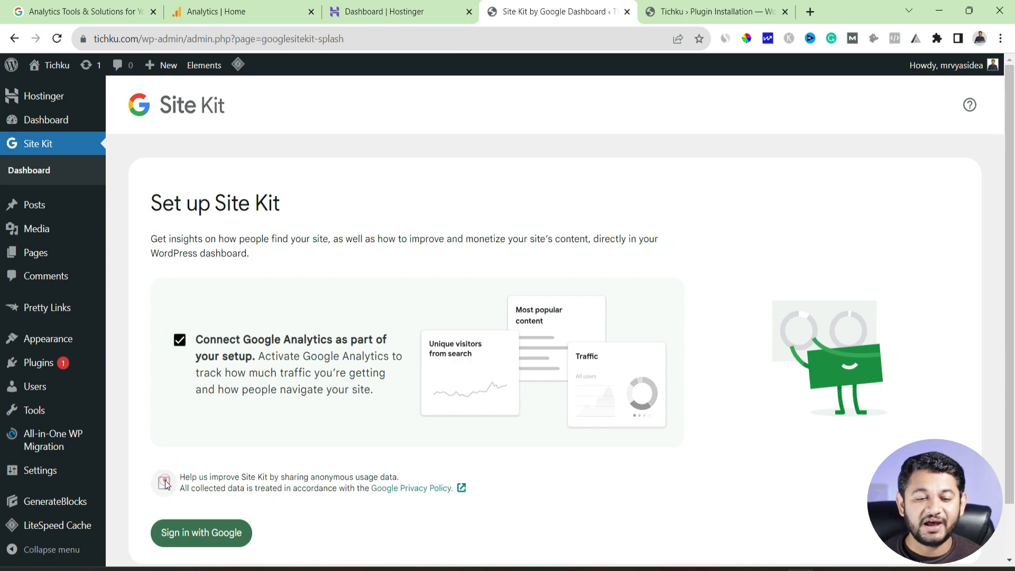
pyautogui.click(164, 482)
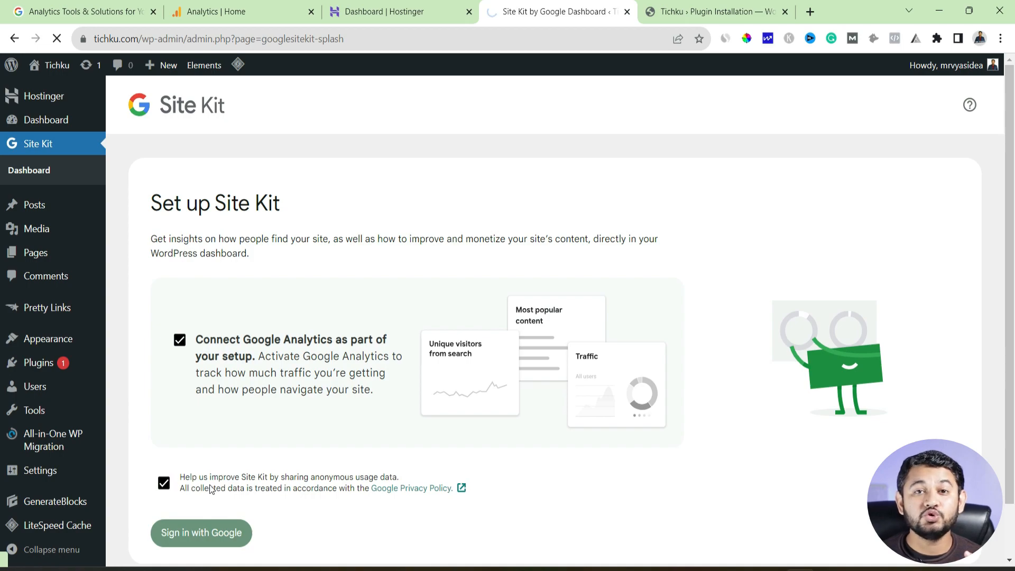
pyautogui.click(201, 533)
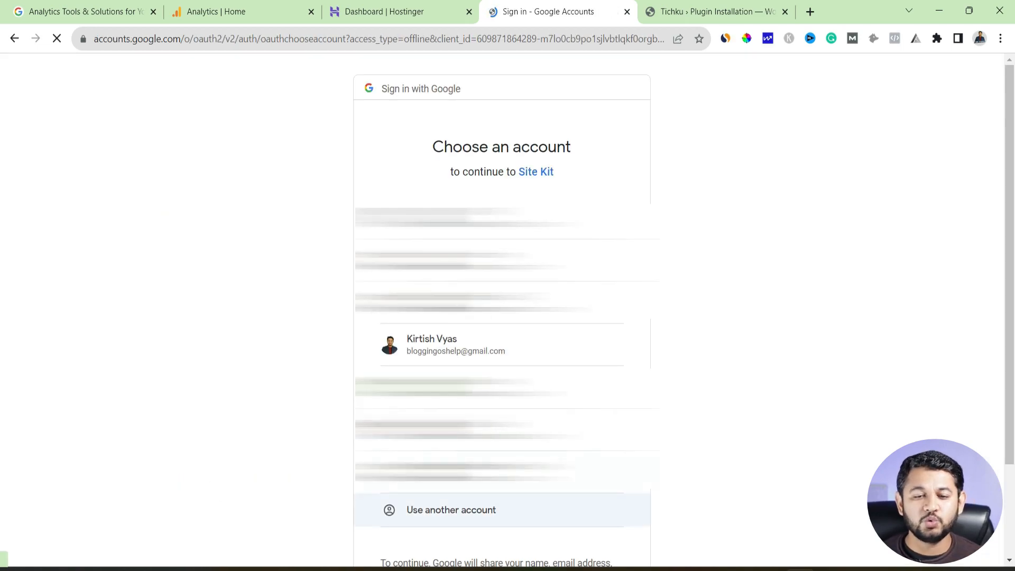
# - Choose the Google account and grant Site Kit the requested access on the consent screen
pyautogui.click(455, 345)
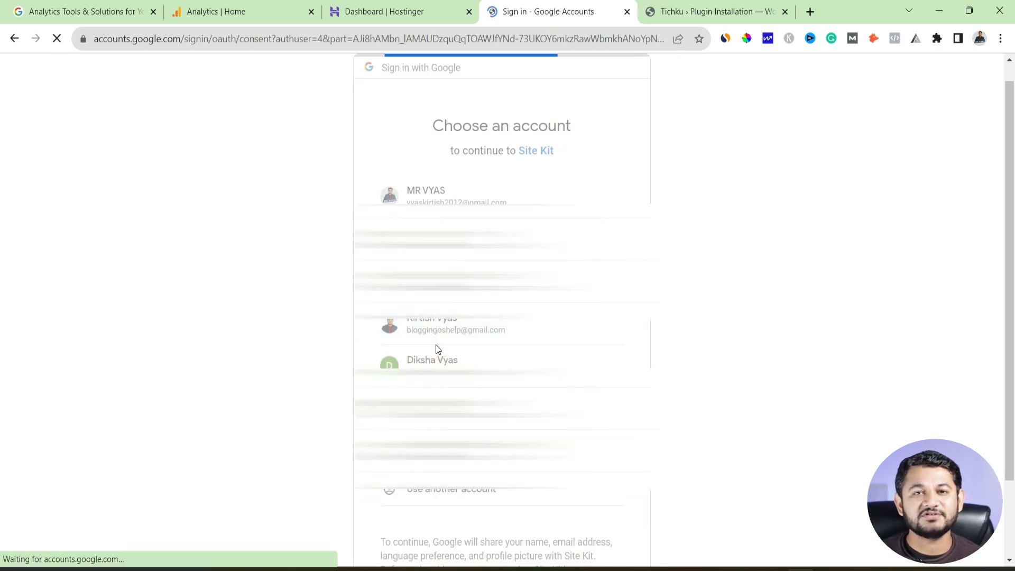
pyautogui.click(455, 324)
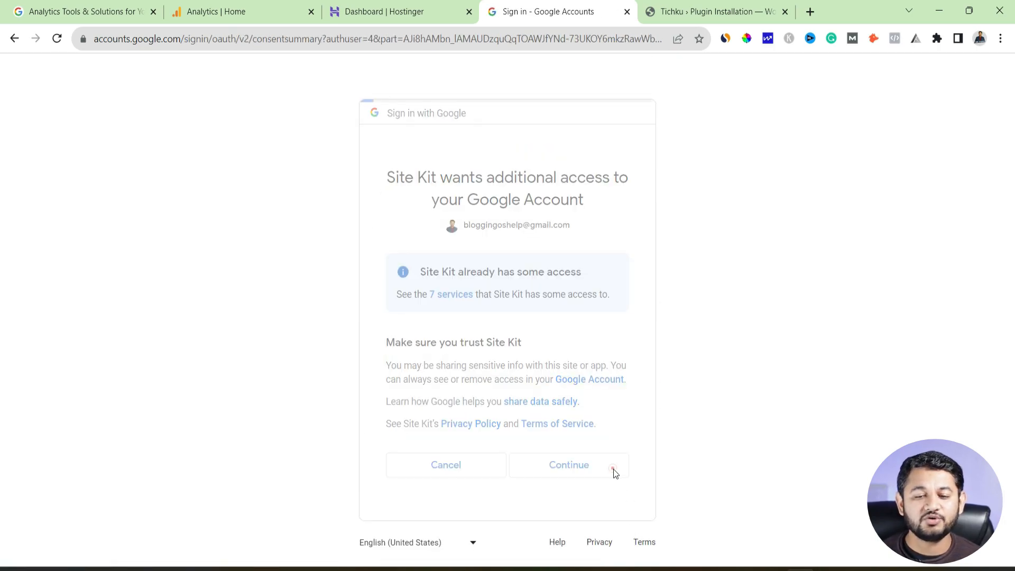
pyautogui.click(569, 466)
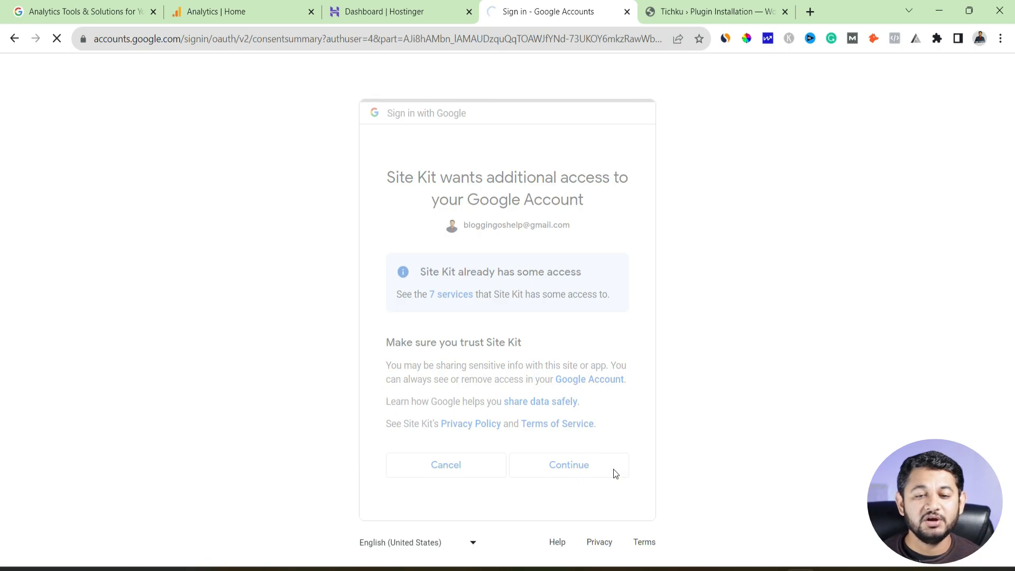
pyautogui.click(568, 465)
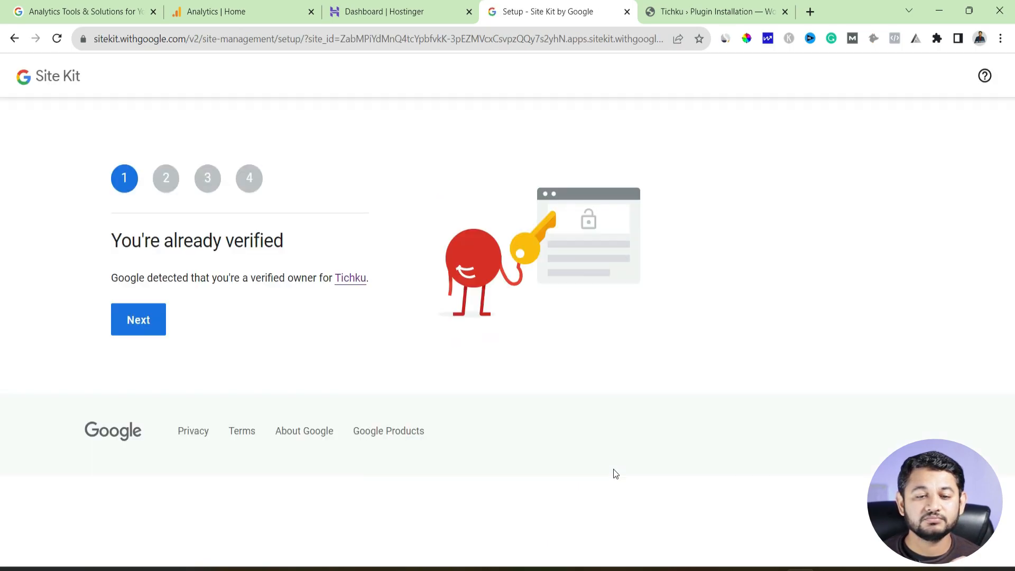
# - Advance through the ownership, account access and Search Console steps and start the Google Analytics setup
pyautogui.click(138, 319)
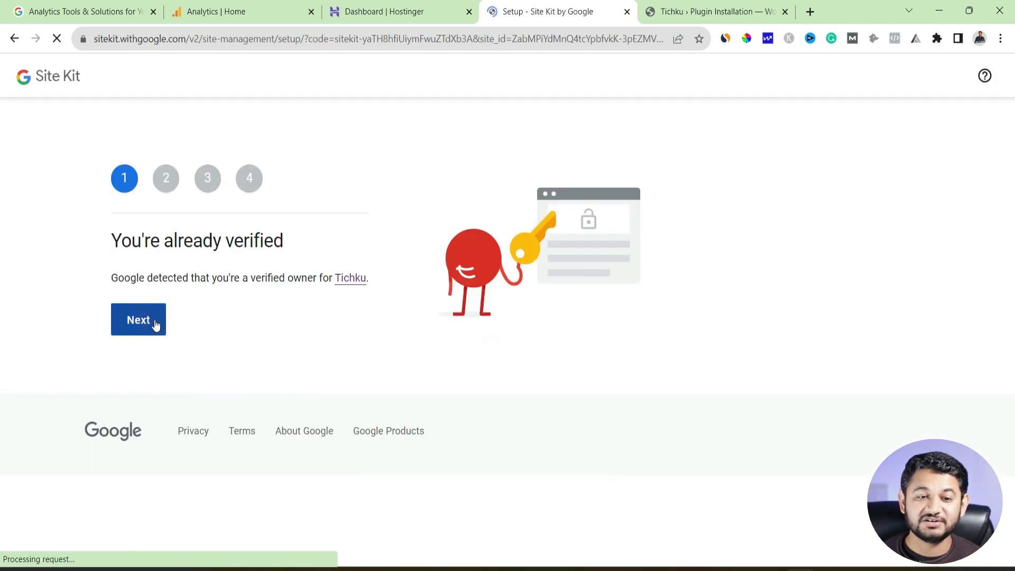
pyautogui.click(138, 320)
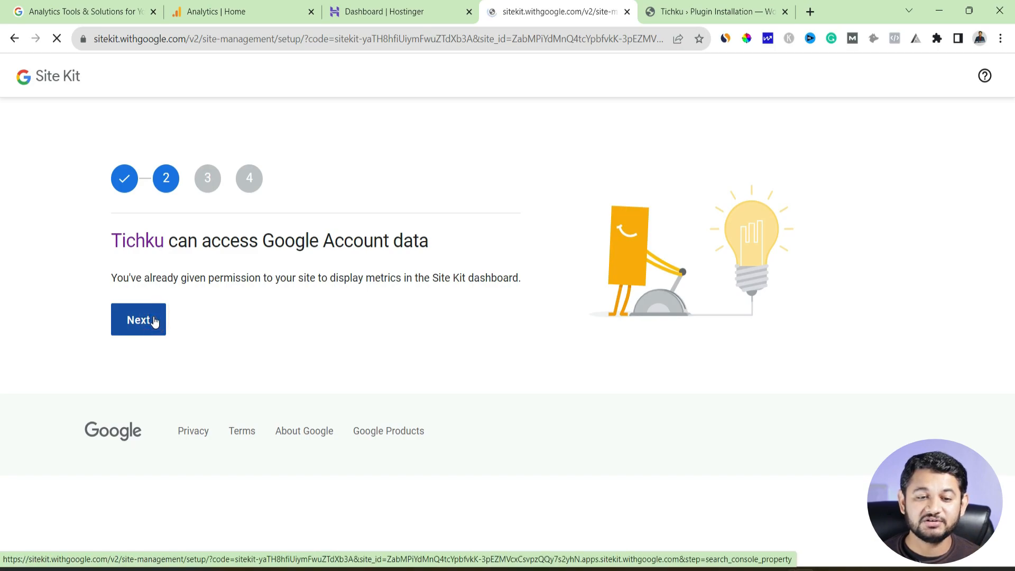
pyautogui.click(137, 319)
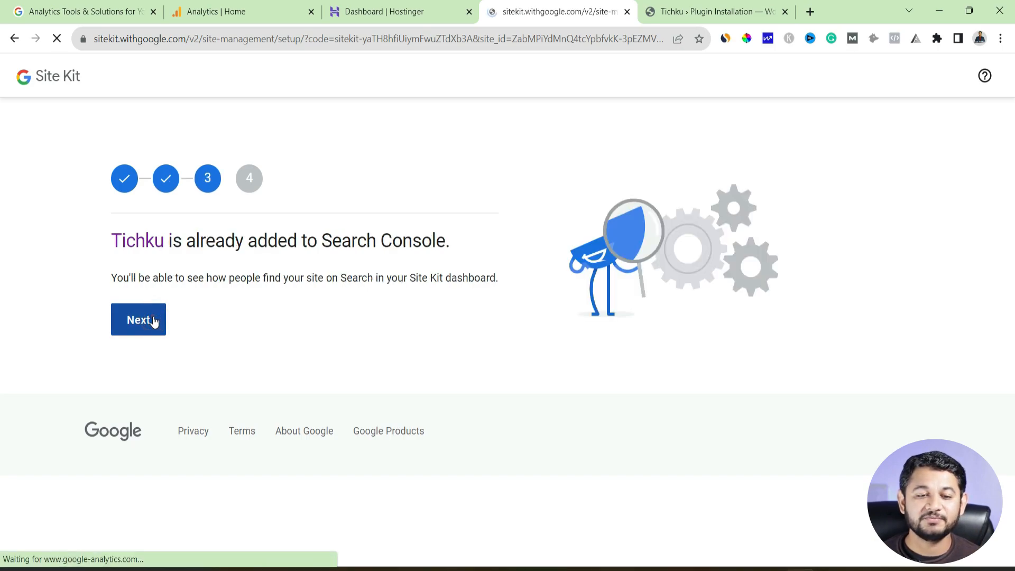
pyautogui.click(137, 319)
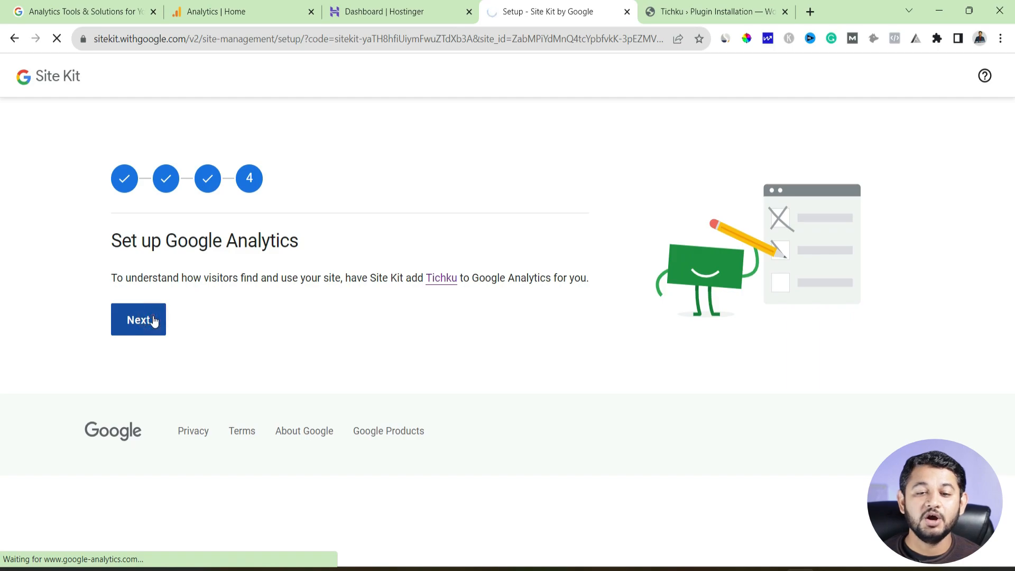
pyautogui.click(138, 320)
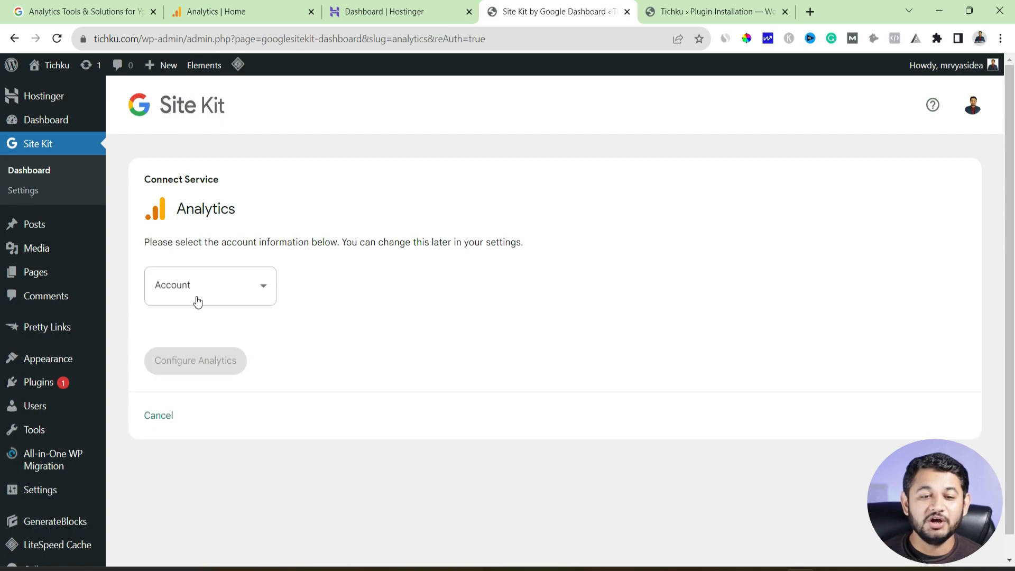
pyautogui.moveTo(174, 258)
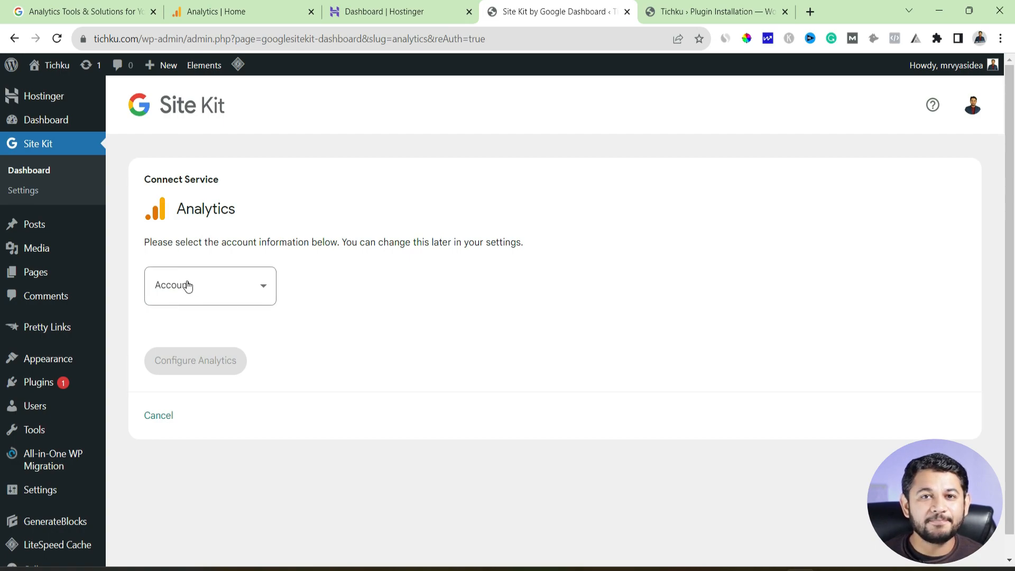
# - From Site Kit's Account dropdown choose 'Set up a new account' to show the account creation form
pyautogui.click(209, 286)
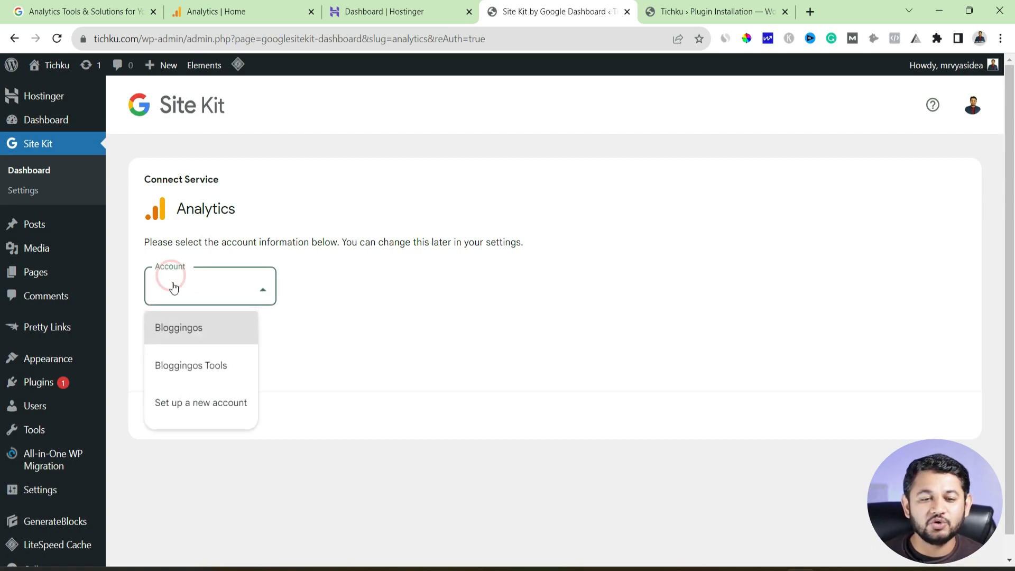
pyautogui.click(201, 402)
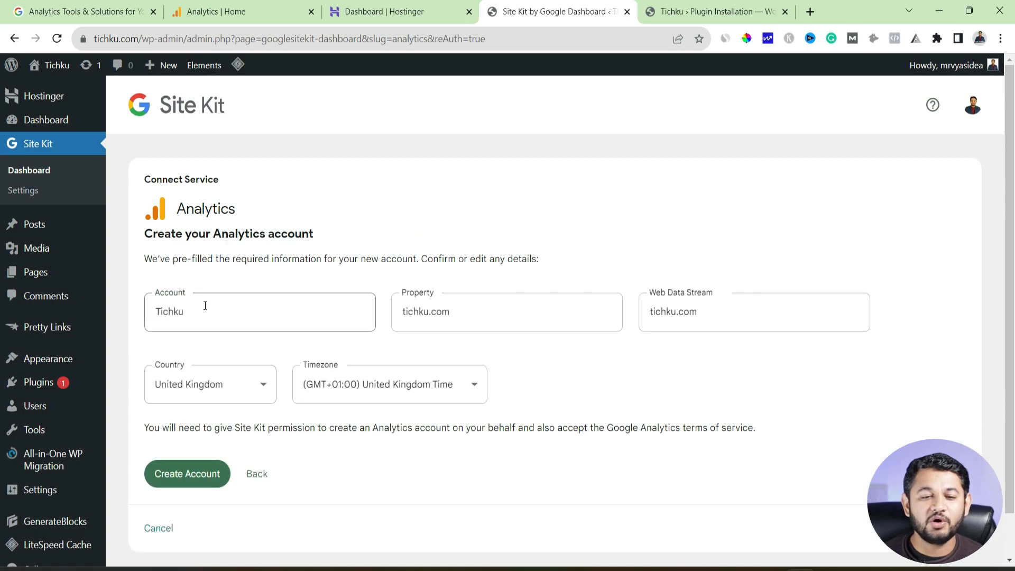
# - Rename the account to Analytics Websites, check property tichku and stream tichku.com, keep country United Kingdom
pyautogui.doubleClick(168, 311)
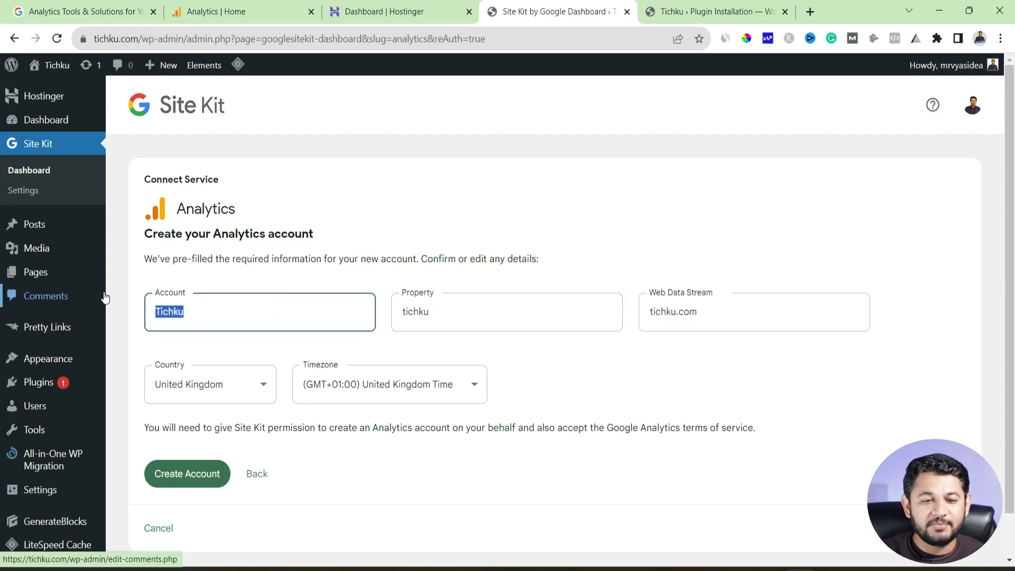
pyautogui.write('Analytics Websites')
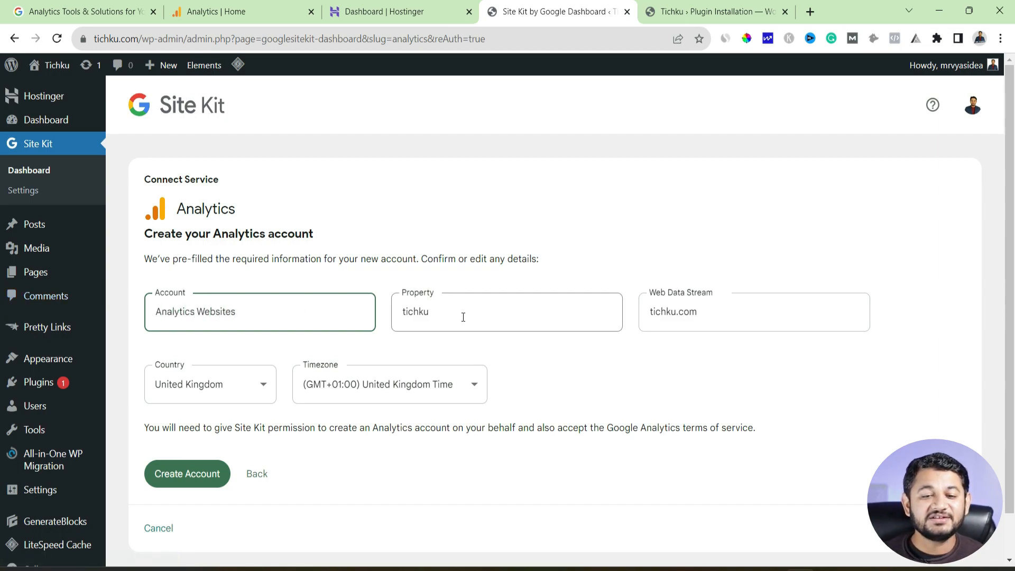
pyautogui.doubleClick(414, 311)
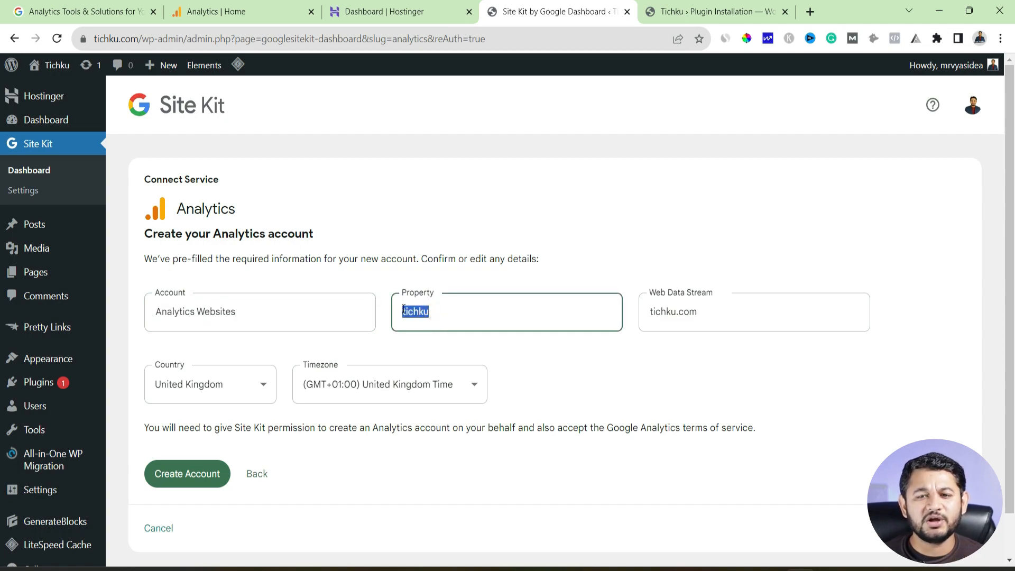
pyautogui.click(753, 311)
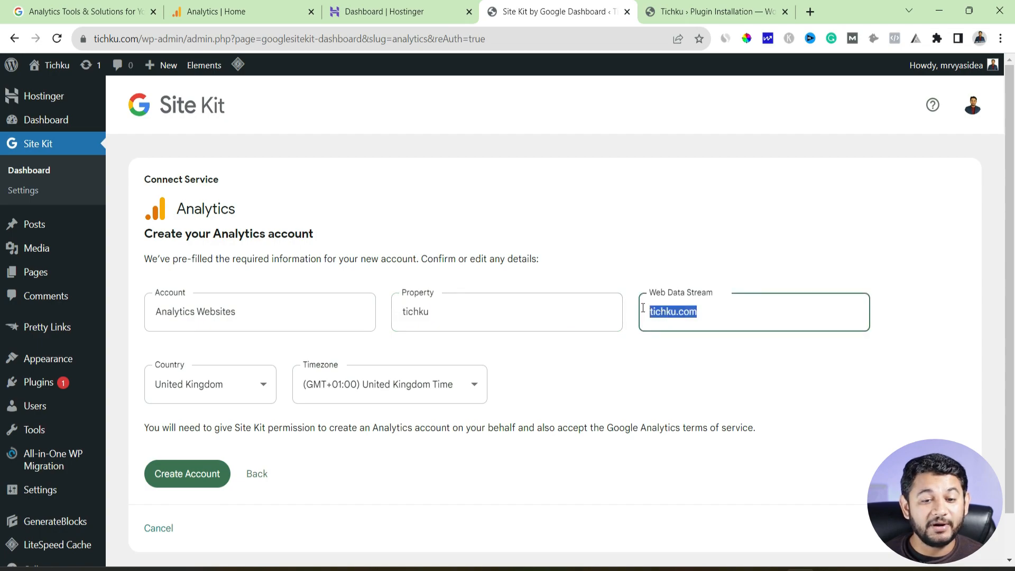
pyautogui.moveTo(244, 409)
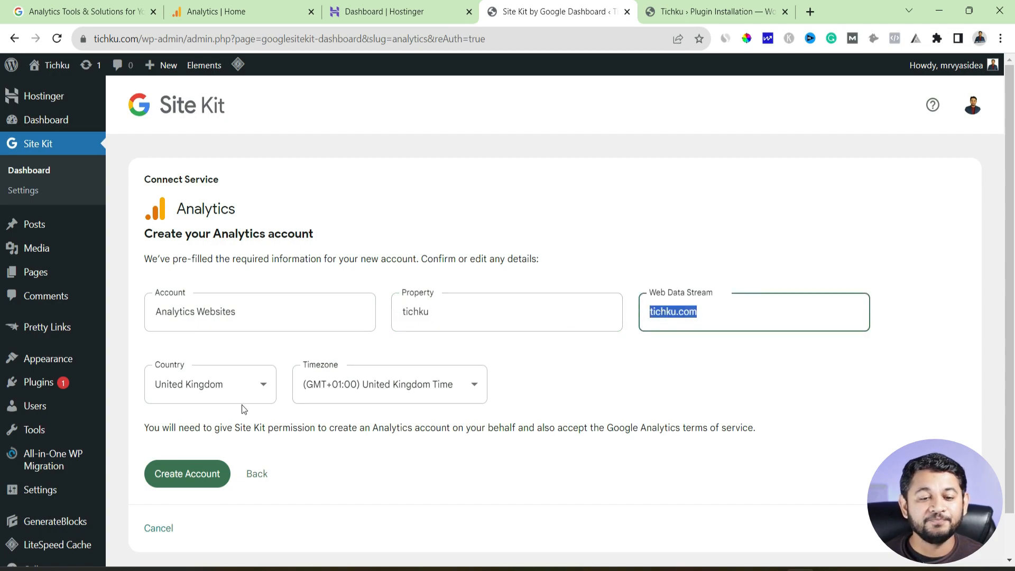
pyautogui.click(210, 384)
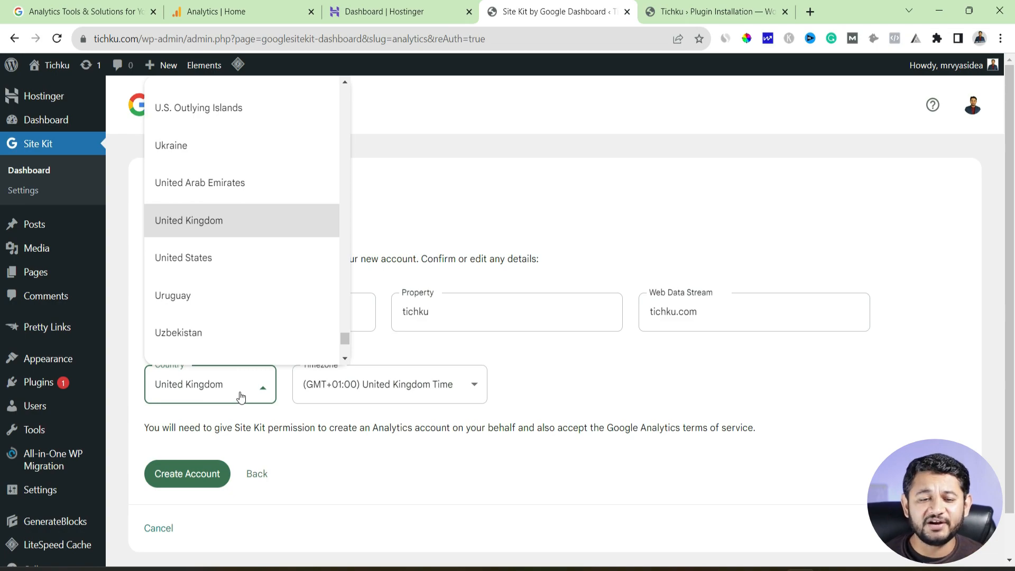
pyautogui.moveTo(242, 400)
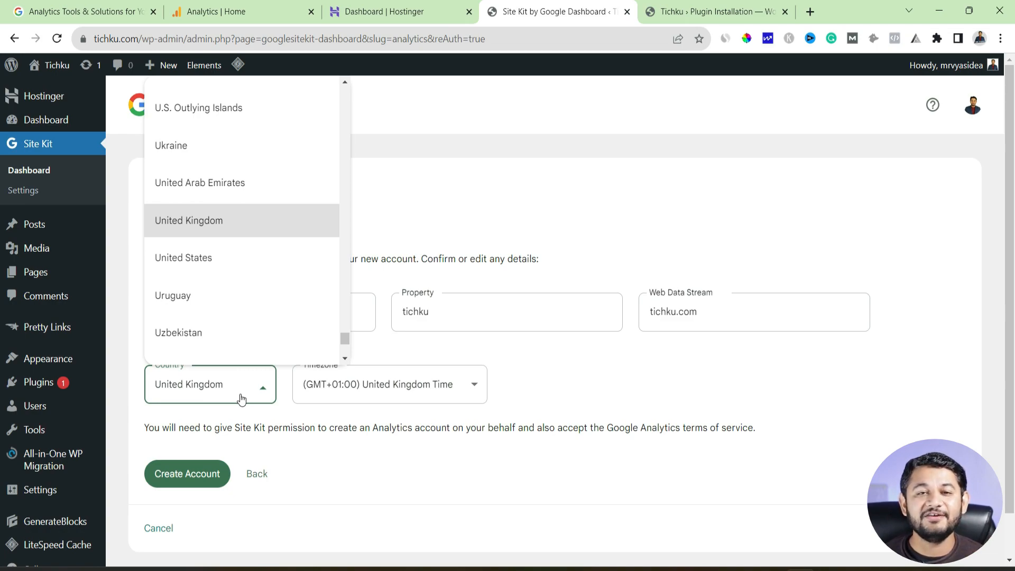
pyautogui.click(186, 474)
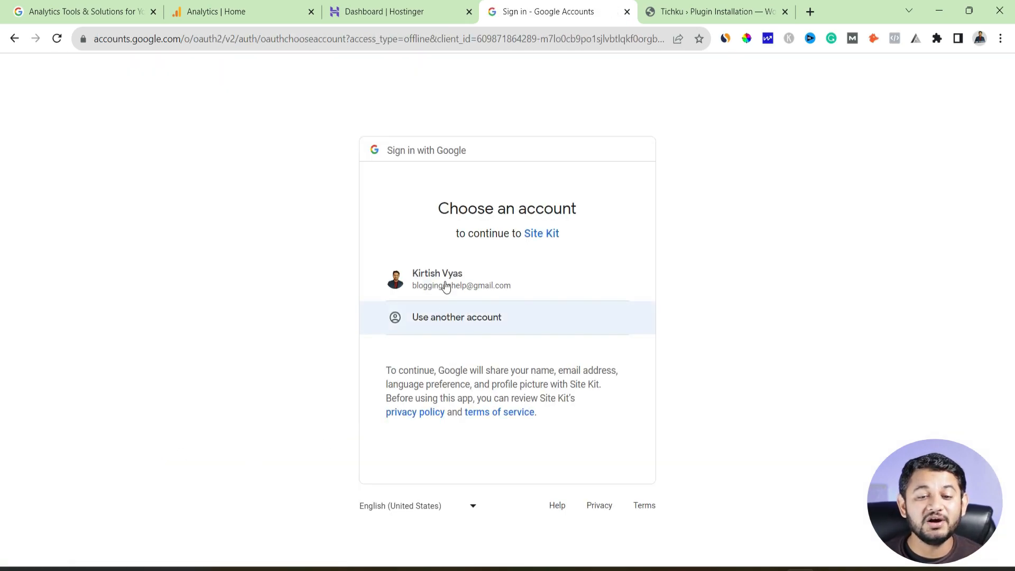
# - Pick the Google account, tick Select all Analytics permissions and continue
pyautogui.click(461, 279)
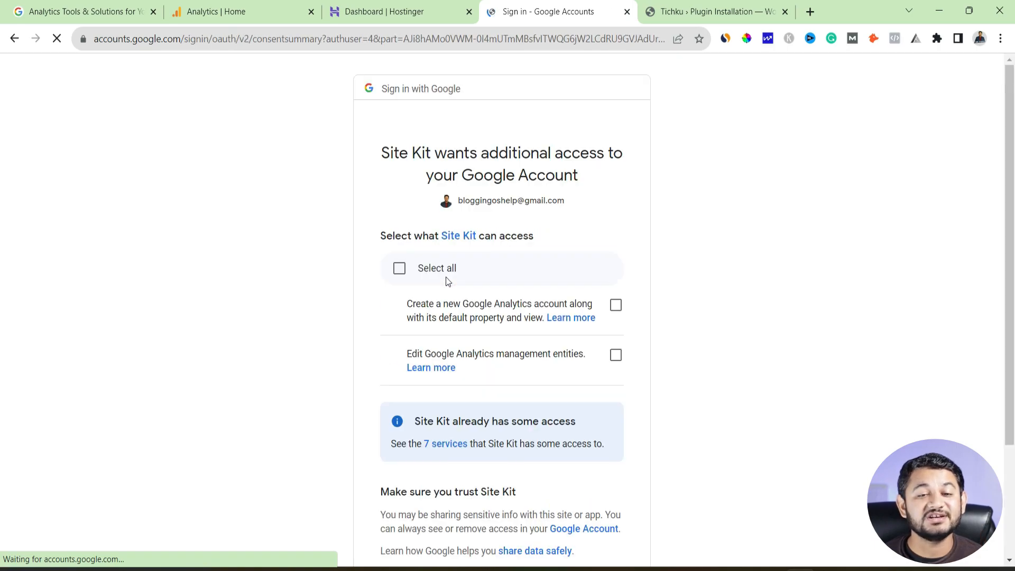
pyautogui.click(399, 268)
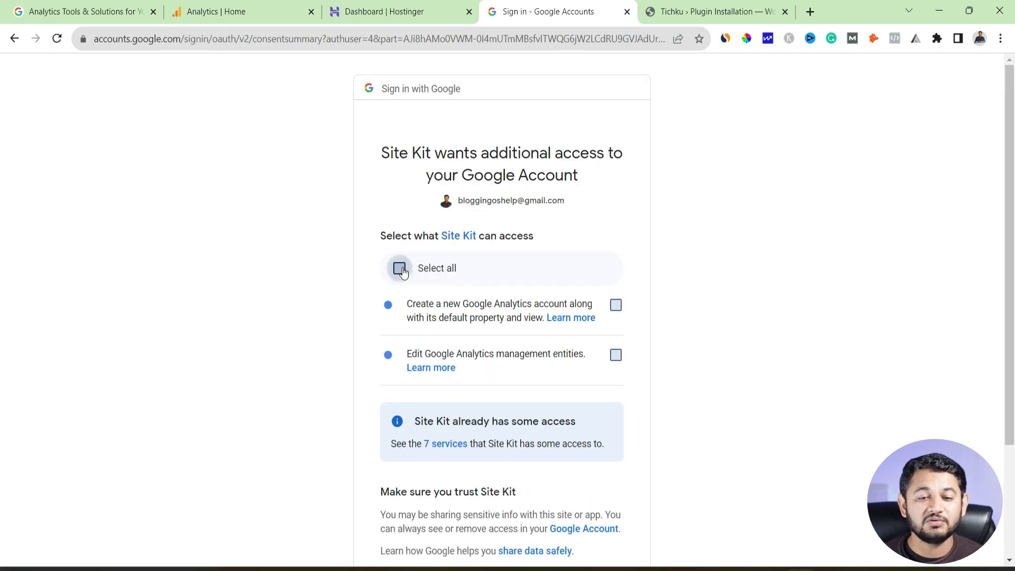
pyautogui.click(400, 268)
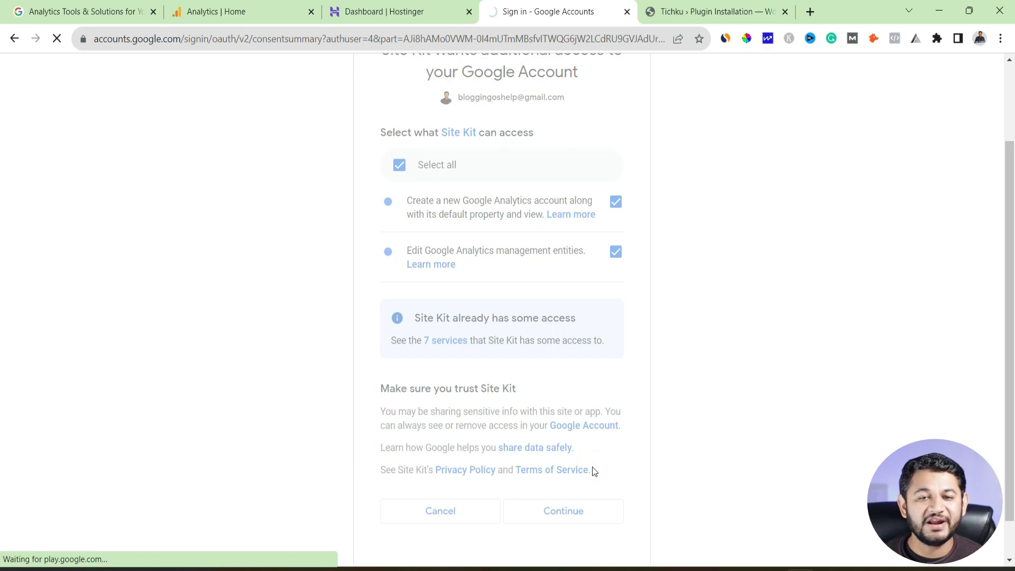
pyautogui.click(563, 511)
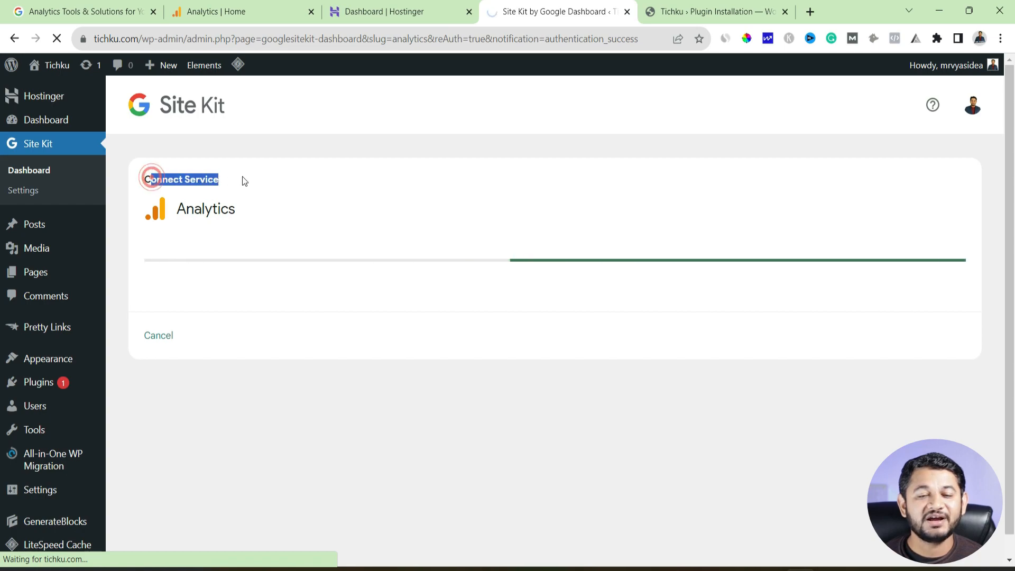
# - Accept the Google Analytics Terms of Service, confirm the account was created and go to the Site Kit dashboard
pyautogui.click(179, 180)
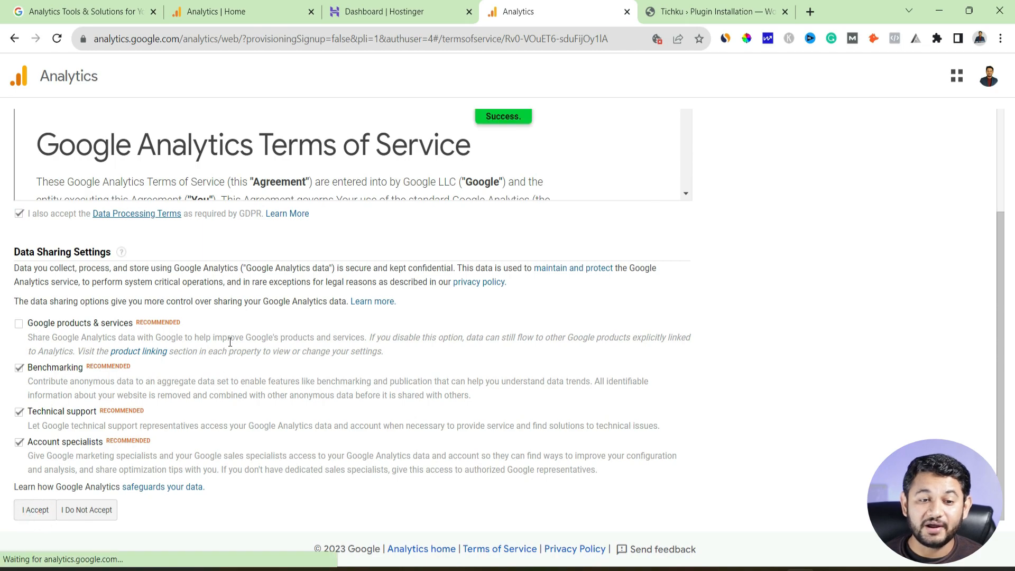
pyautogui.click(35, 510)
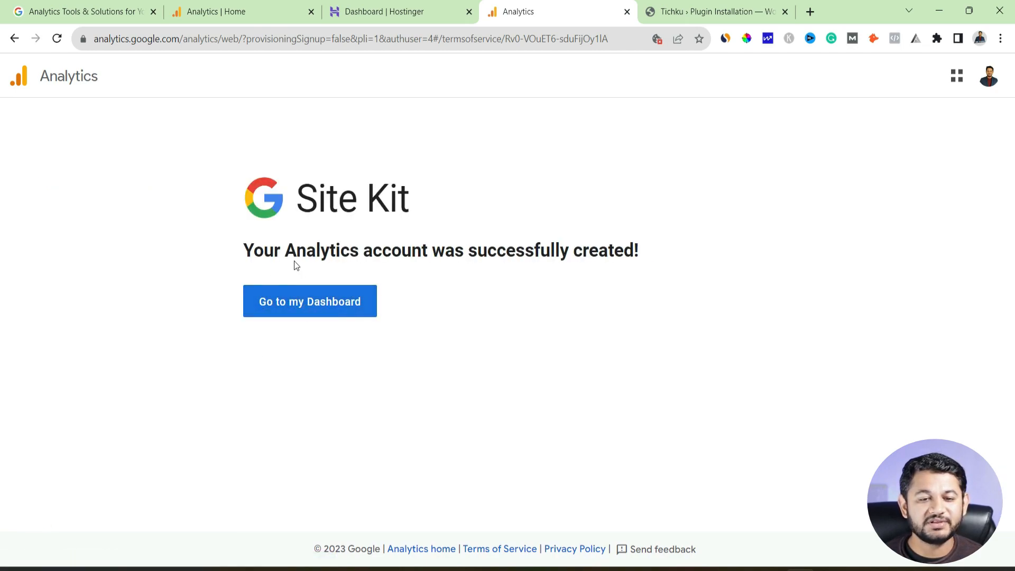
pyautogui.moveTo(281, 250); pyautogui.dragTo(454, 250)
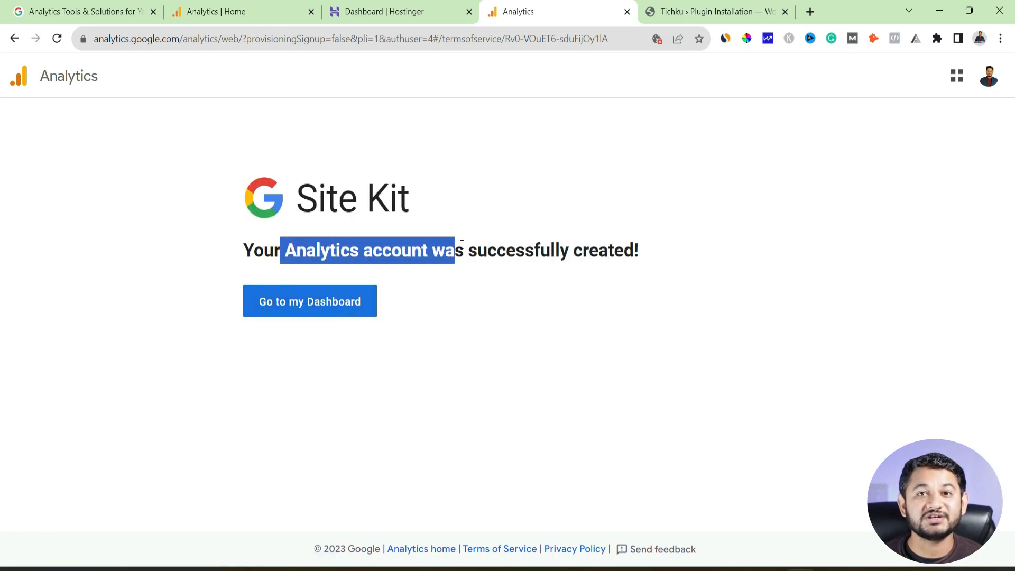
pyautogui.click(310, 301)
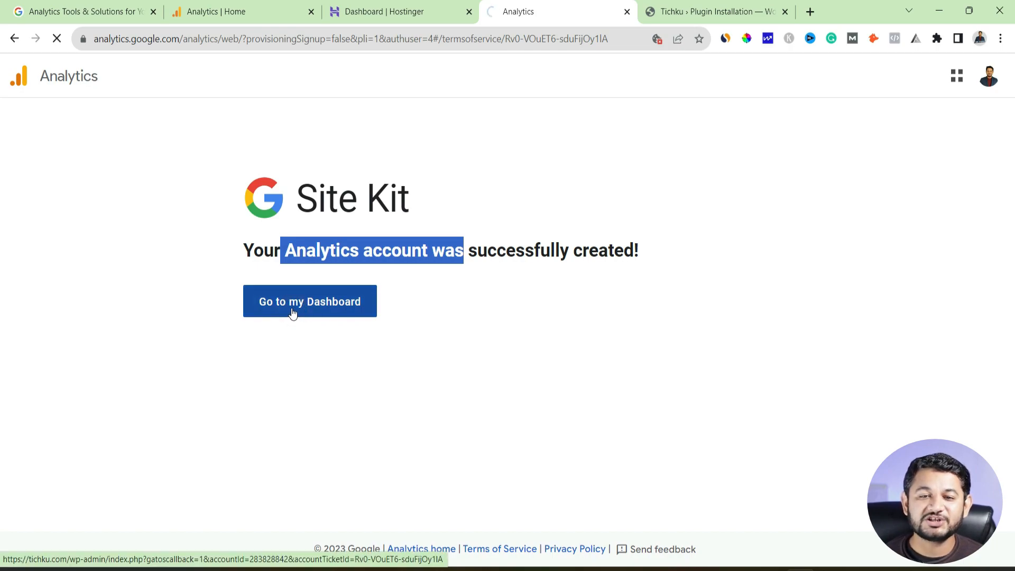
pyautogui.click(310, 302)
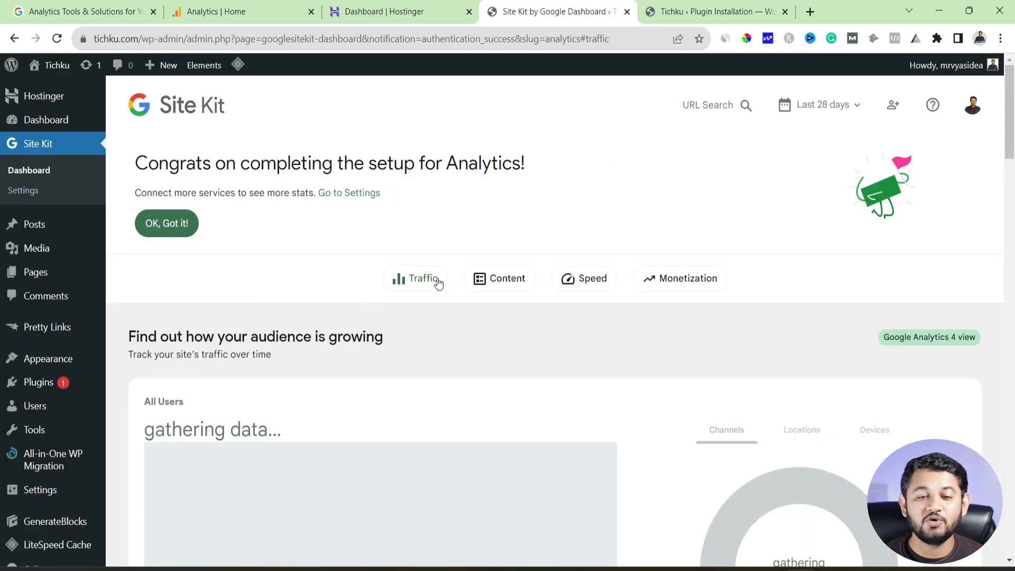
# - Review the Site Kit dashboard and acknowledge the Analytics congratulations banner with 'OK, Got it!'
pyautogui.scroll(-3)
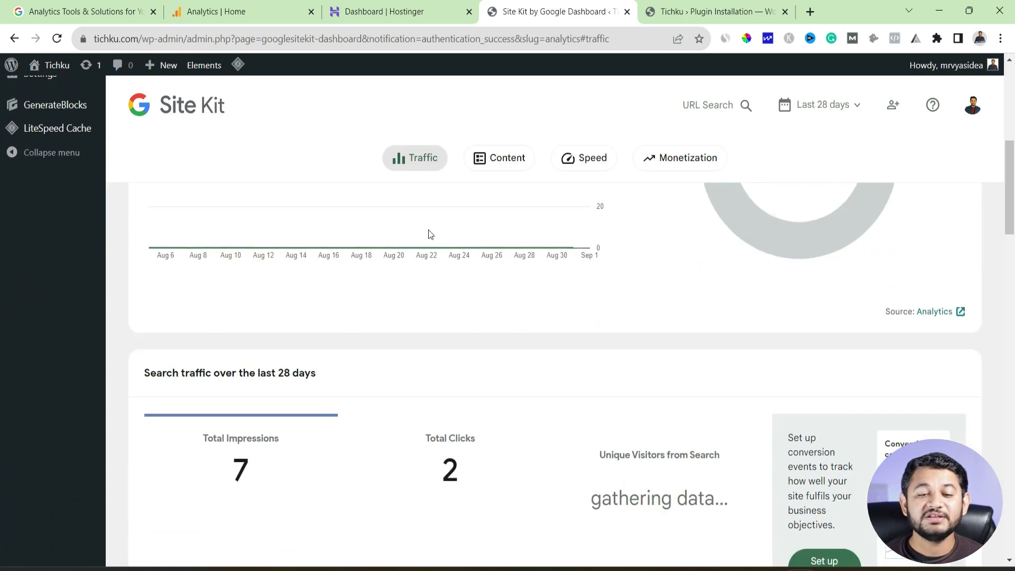
pyautogui.scroll(-3)
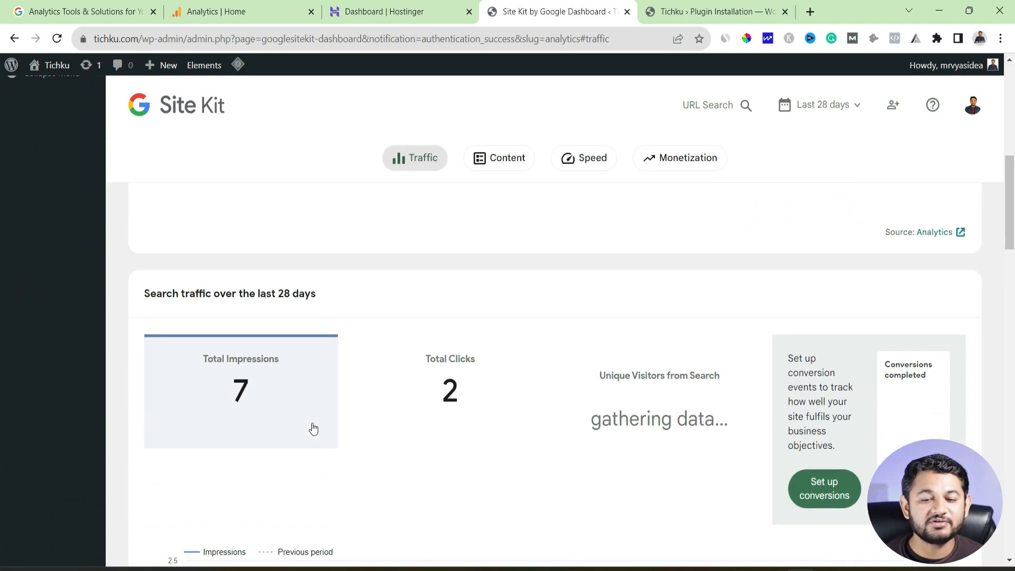
pyautogui.scroll(-3)
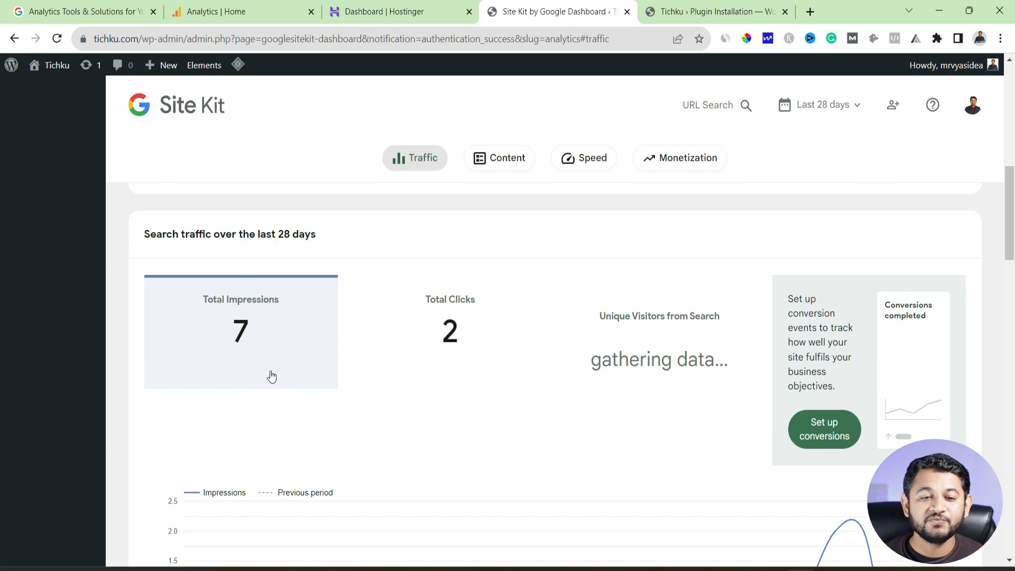
pyautogui.scroll(-3)
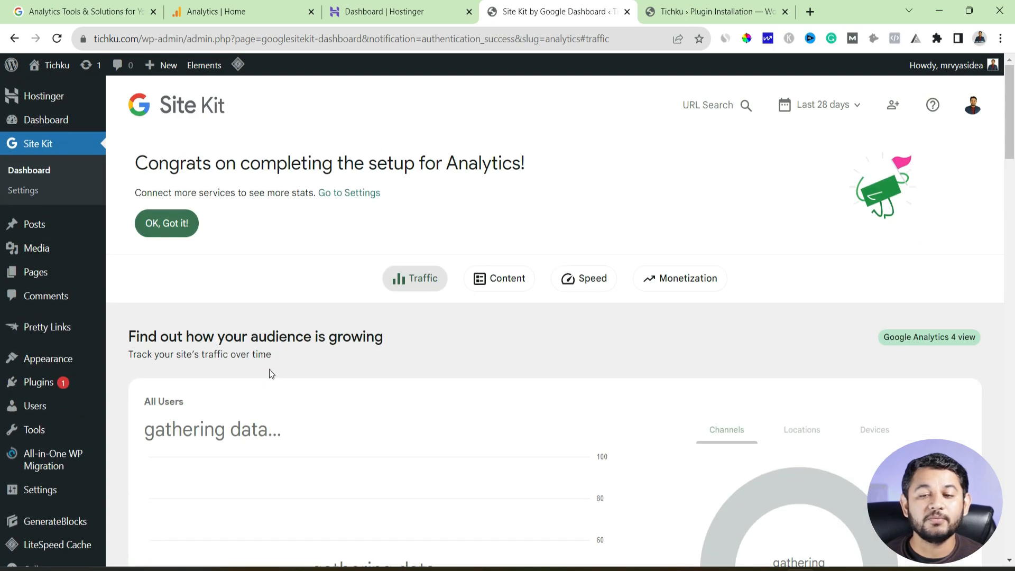
pyautogui.click(166, 223)
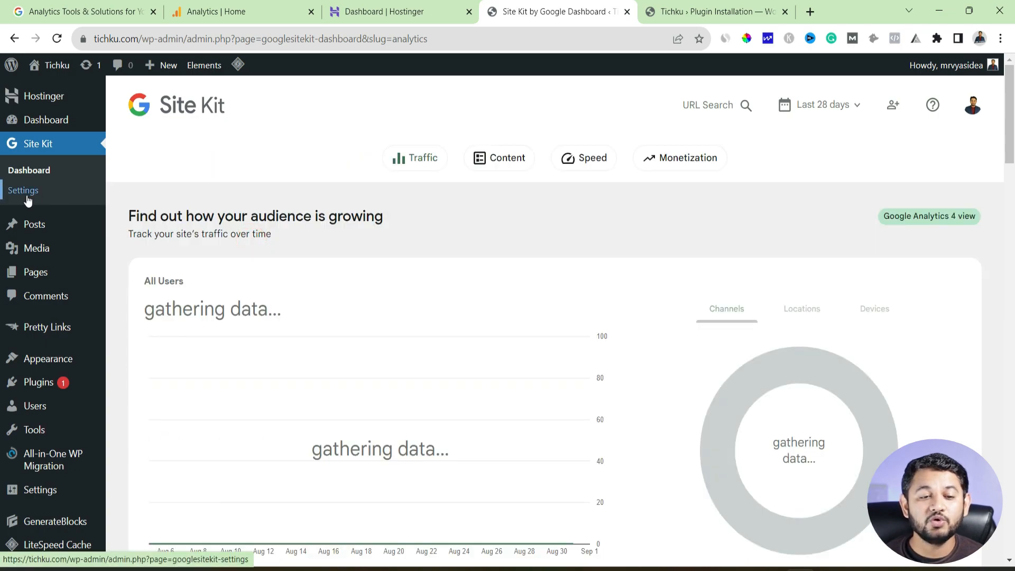
pyautogui.click(22, 190)
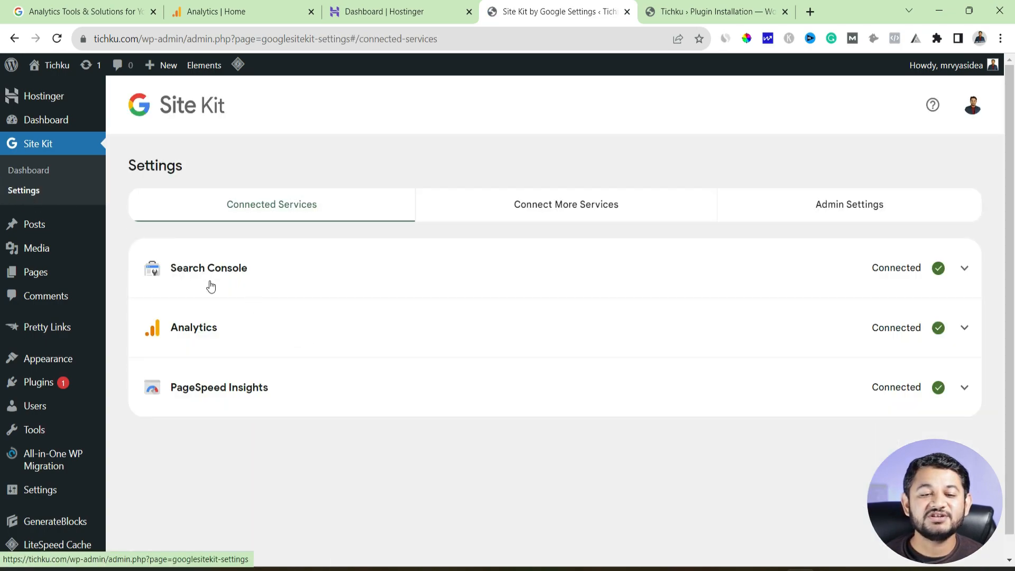
pyautogui.moveTo(201, 341)
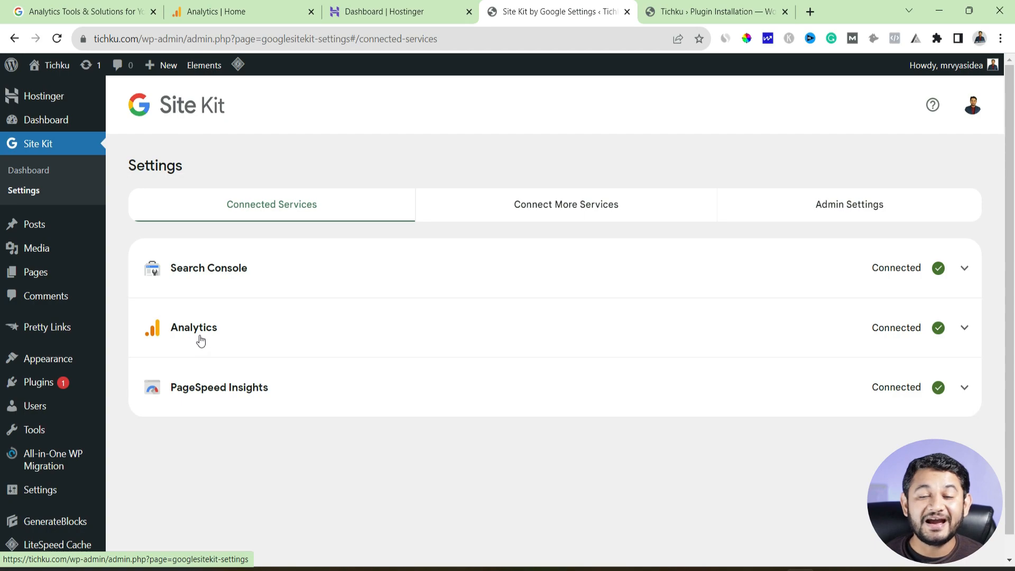
pyautogui.moveTo(943, 311)
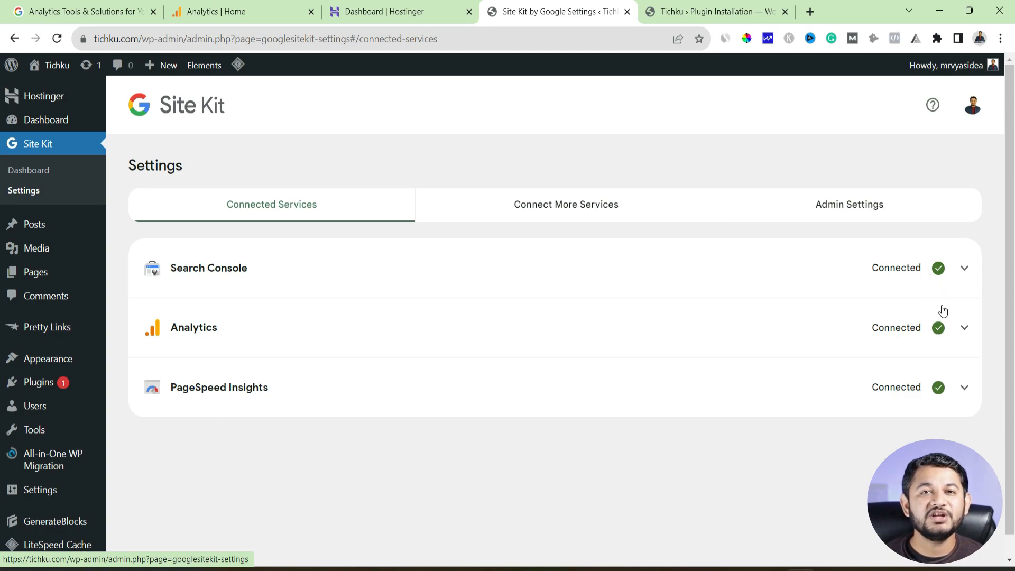
pyautogui.moveTo(946, 320)
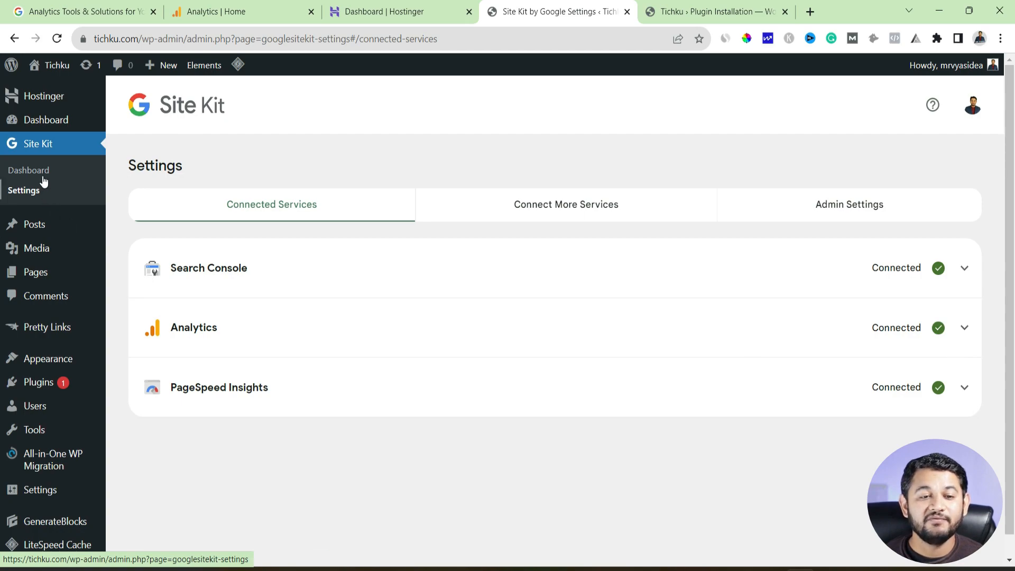
pyautogui.click(29, 170)
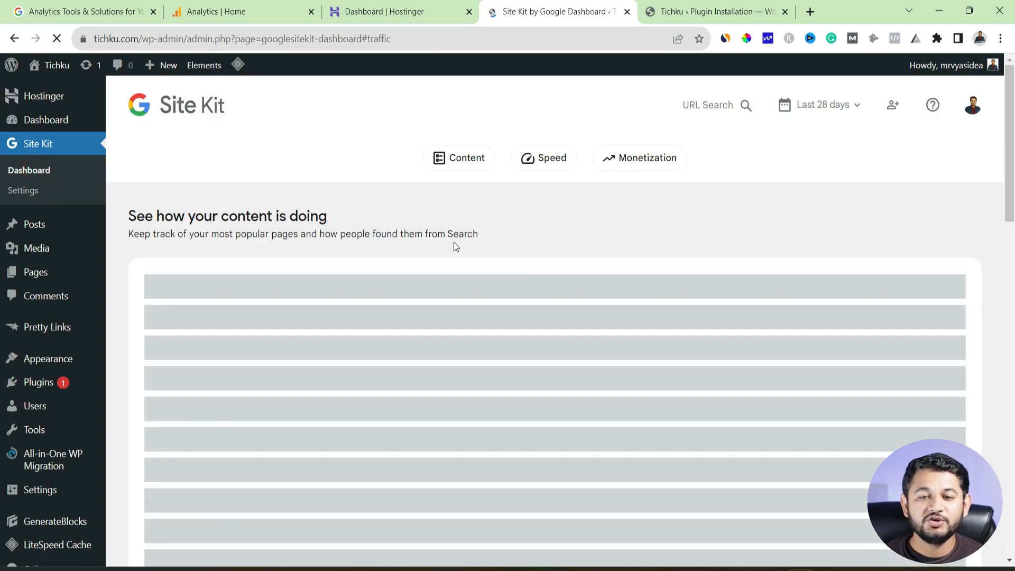
# - Switch from the Site Kit dashboard to the 'Analytics Tools & Solutions' browser tab
pyautogui.scroll(-3)
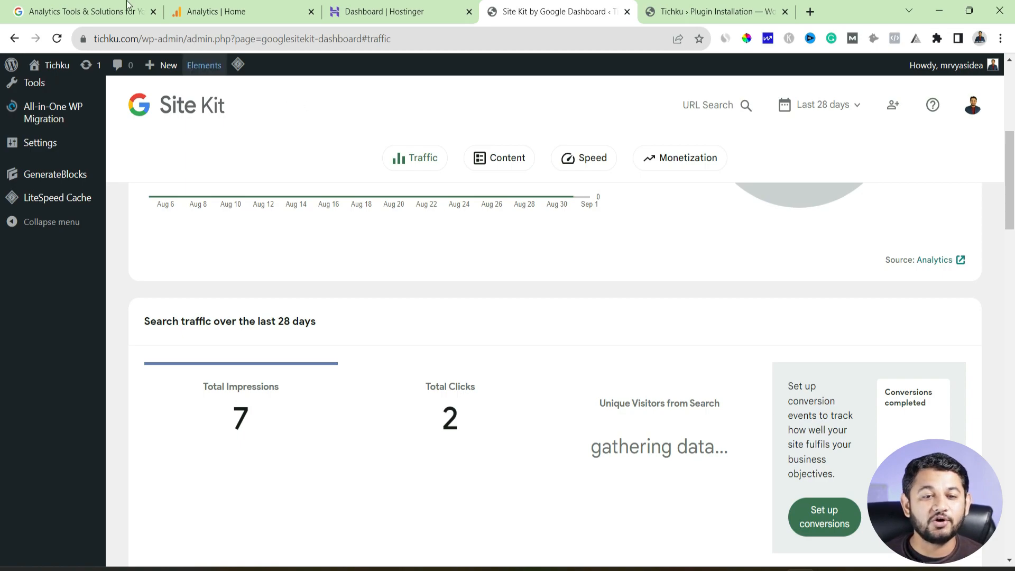
pyautogui.click(77, 12)
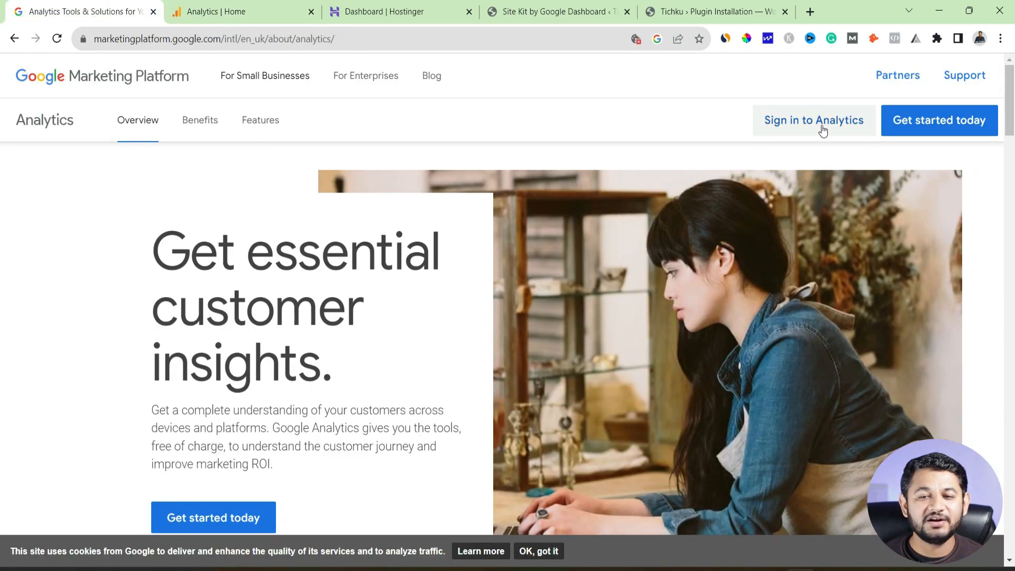
# - Sign in to Analytics and select the tichku property under the Analytics Websites account
pyautogui.click(815, 121)
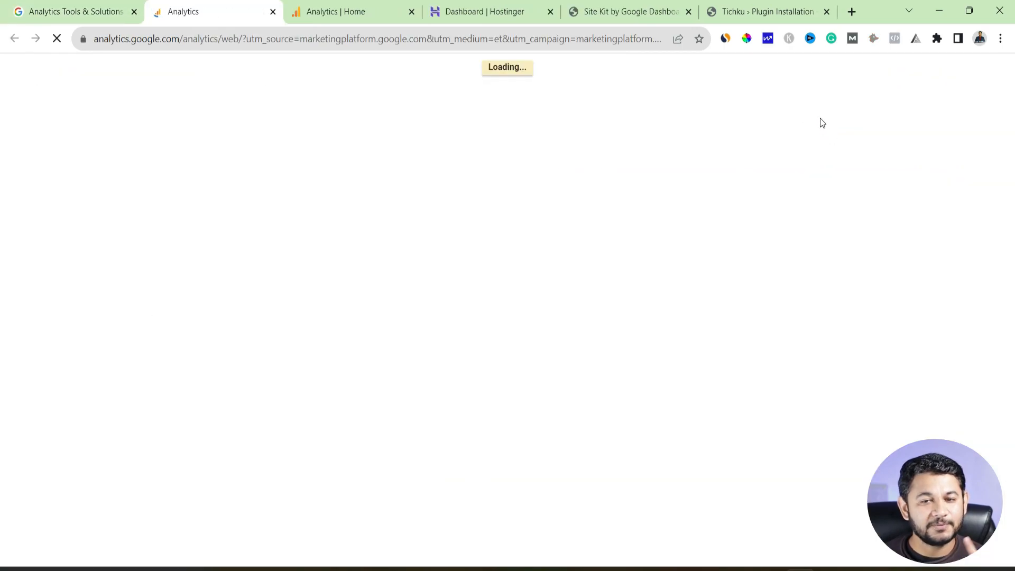
pyautogui.moveTo(842, 107)
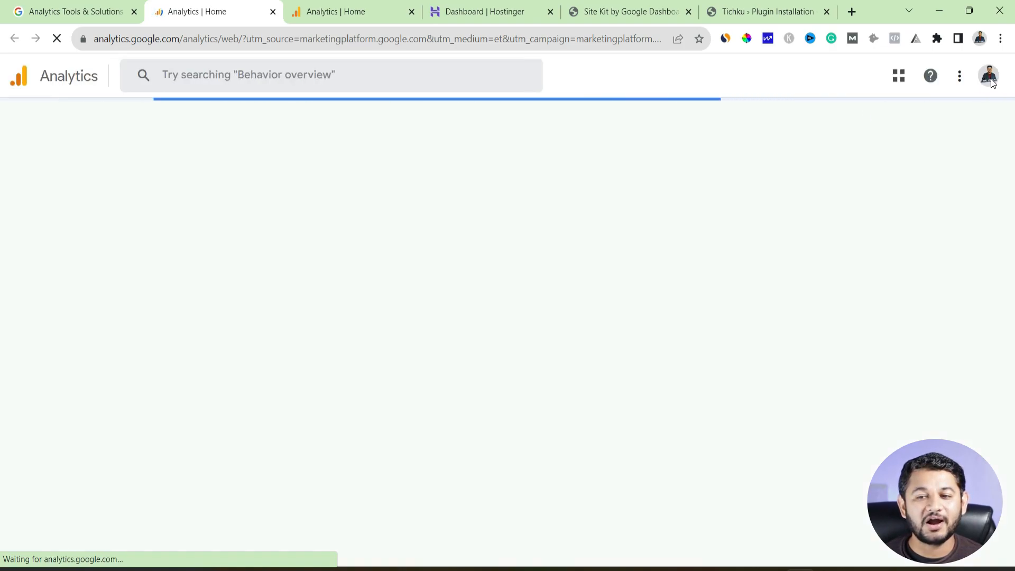
pyautogui.click(986, 76)
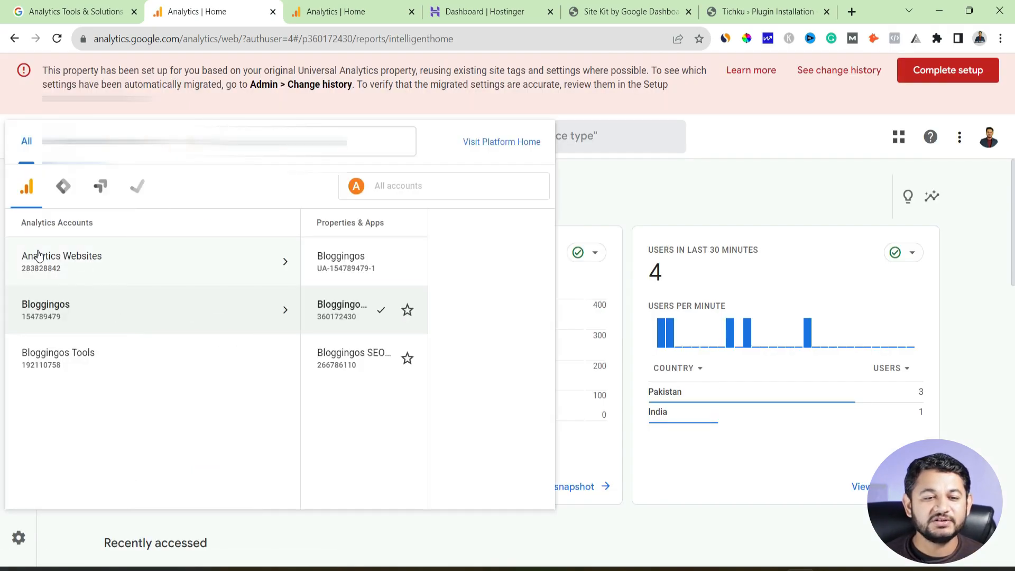
pyautogui.click(62, 261)
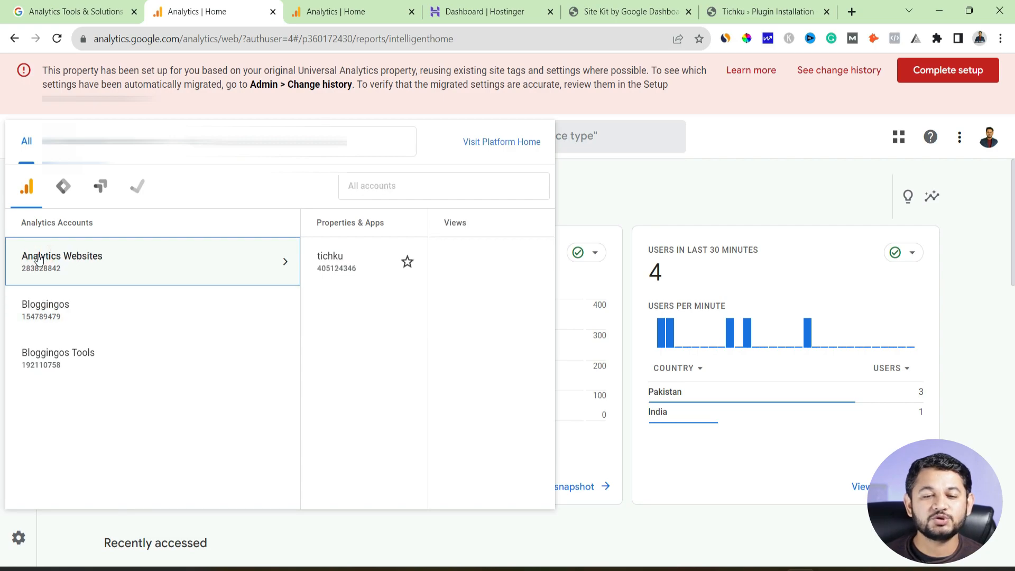
pyautogui.click(292, 261)
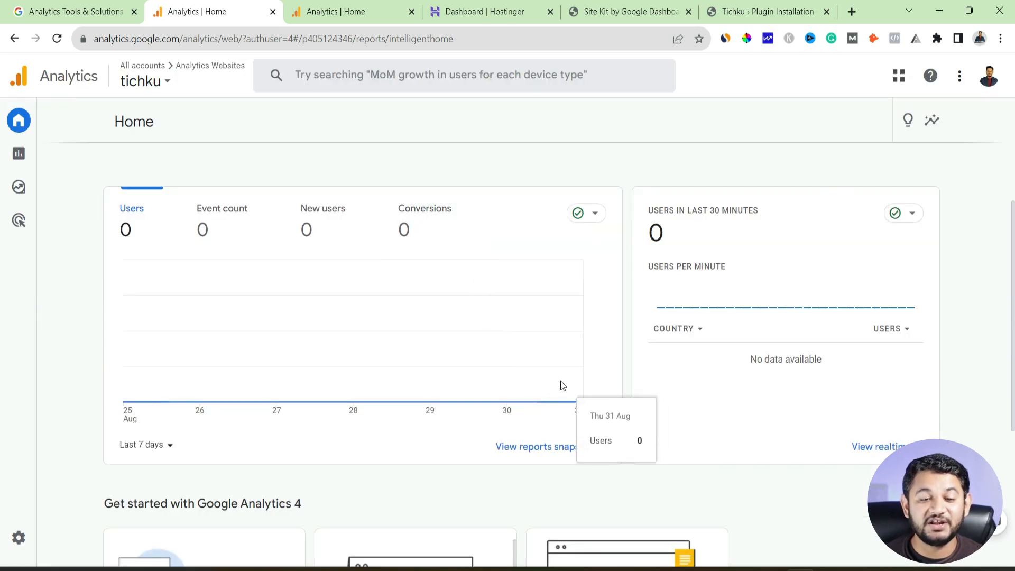
# - Scroll the Supreme Campus property home down to the 'Suggested for you' cards
pyautogui.scroll(-3)
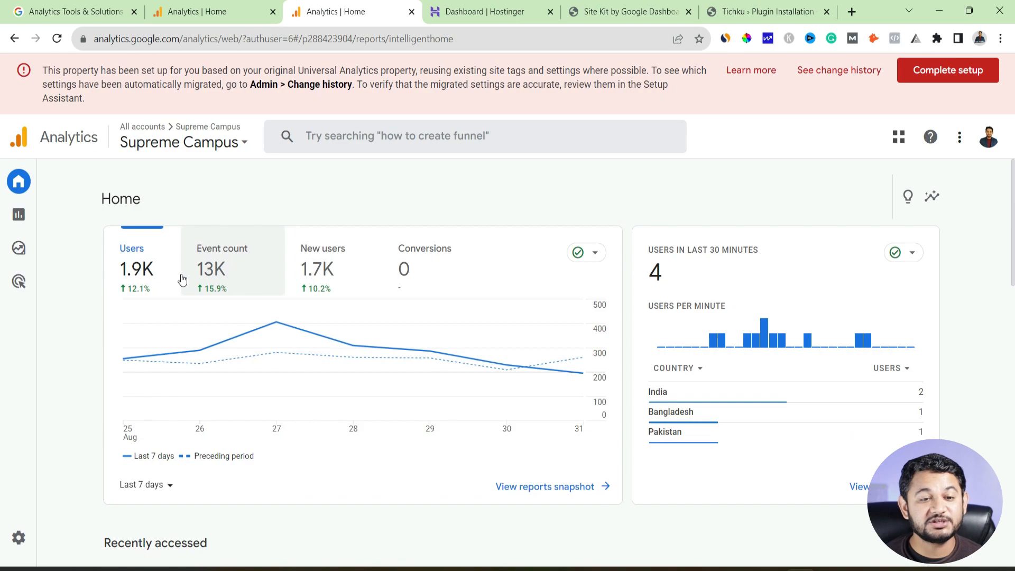
pyautogui.moveTo(197, 289)
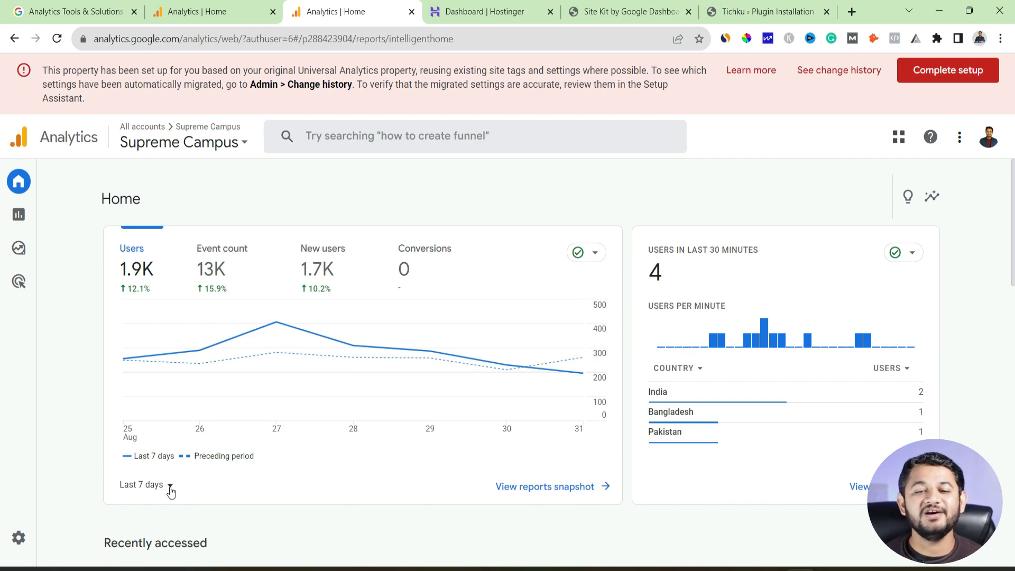
pyautogui.moveTo(954, 373)
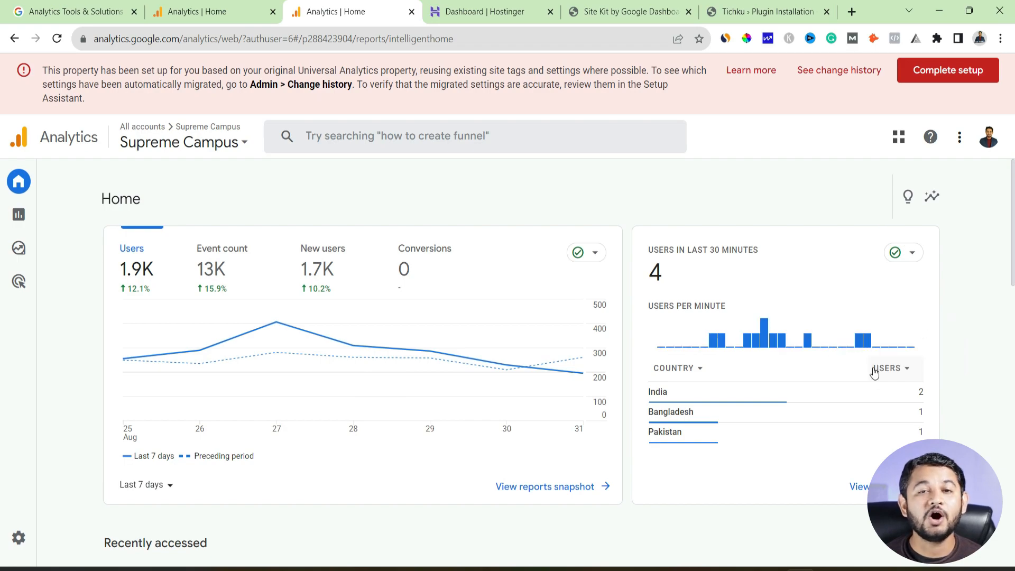
pyautogui.moveTo(842, 345)
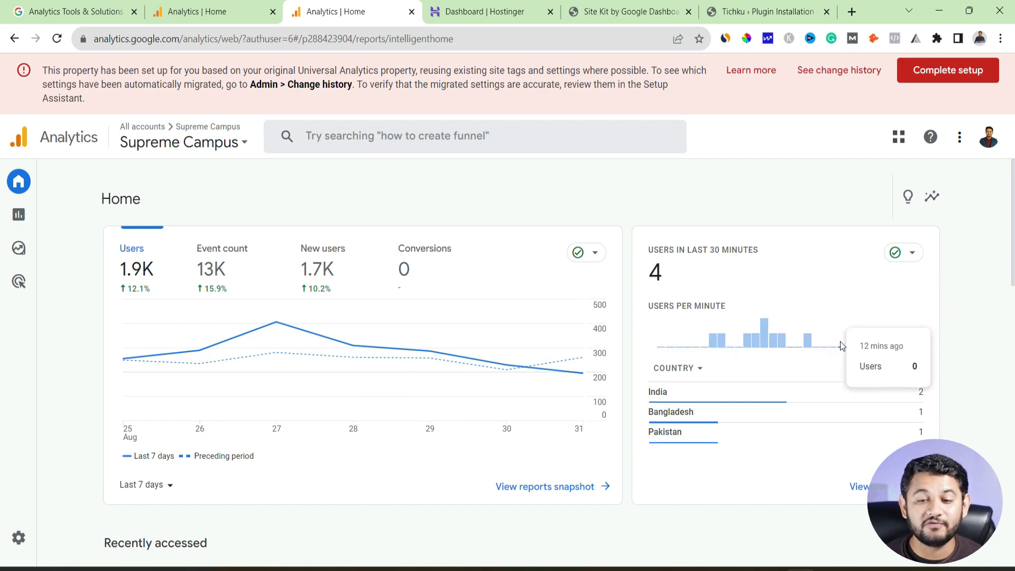
pyautogui.scroll(-3)
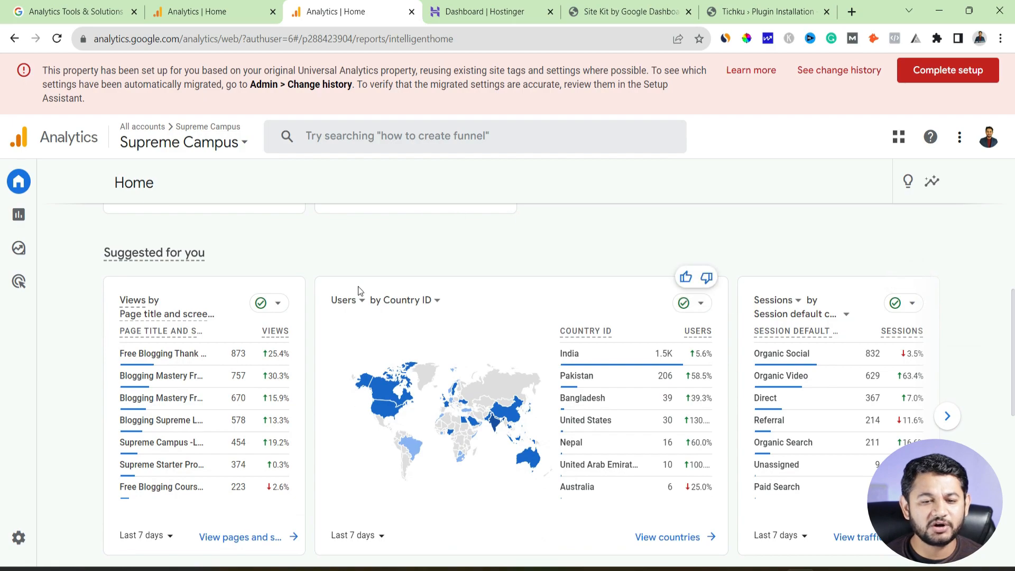
pyautogui.moveTo(484, 449)
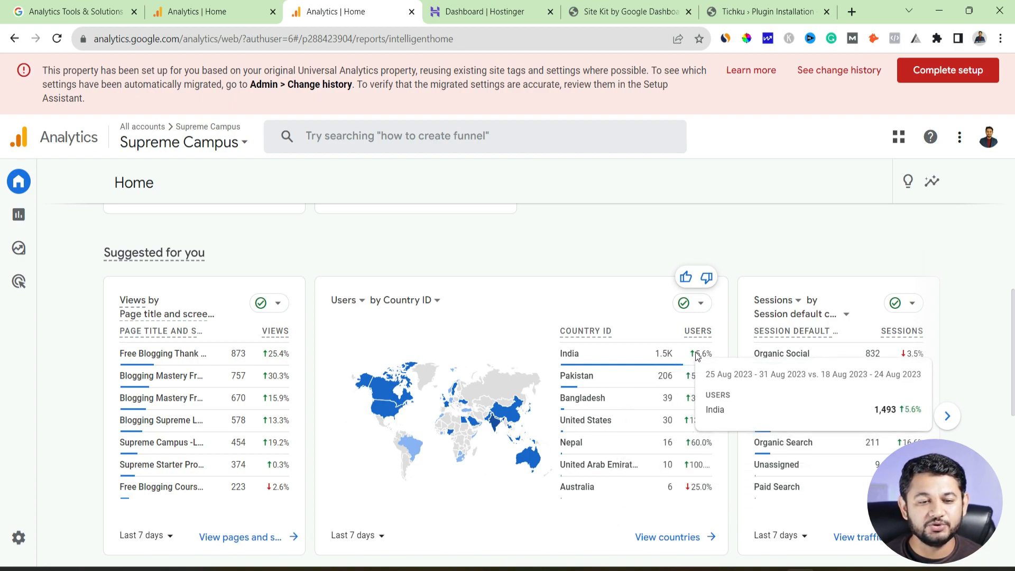
pyautogui.moveTo(231, 270)
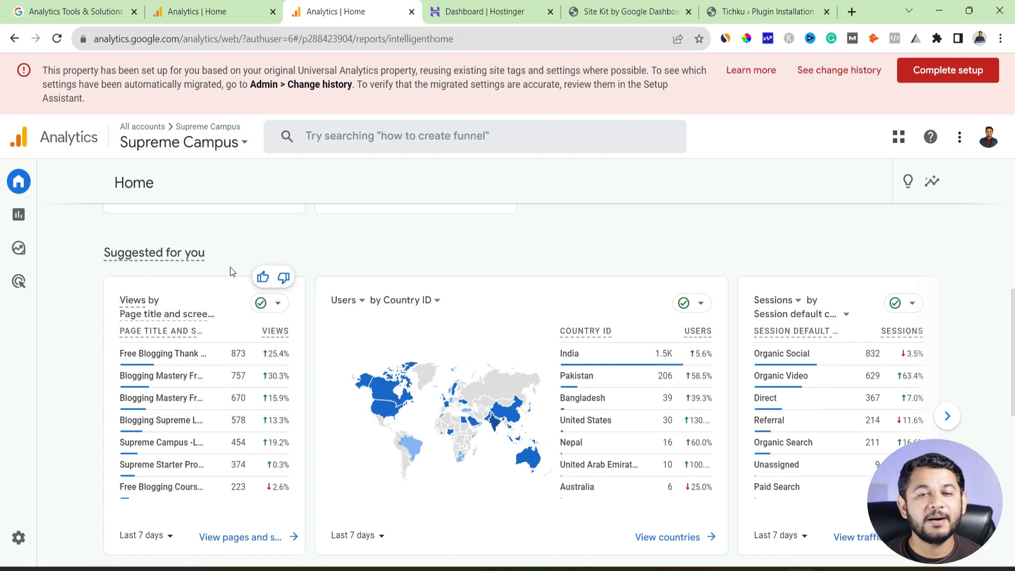